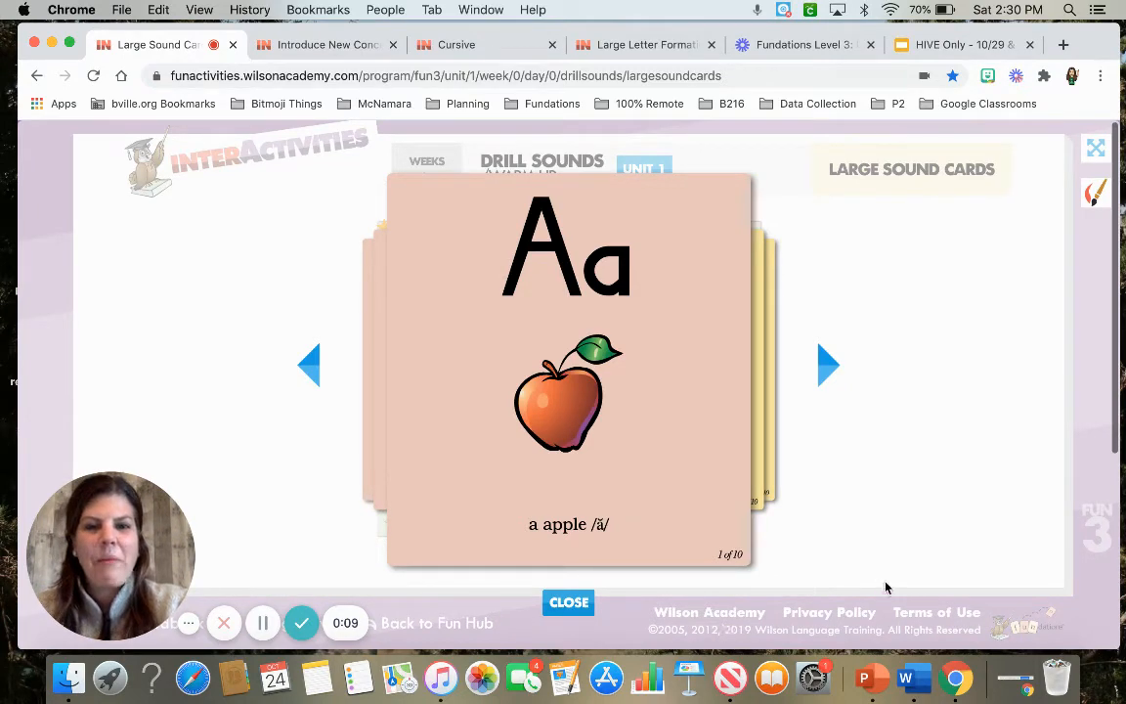
# - Flip through the sound cards from a apple past th thumb to the last card
pyautogui.click(828, 365)
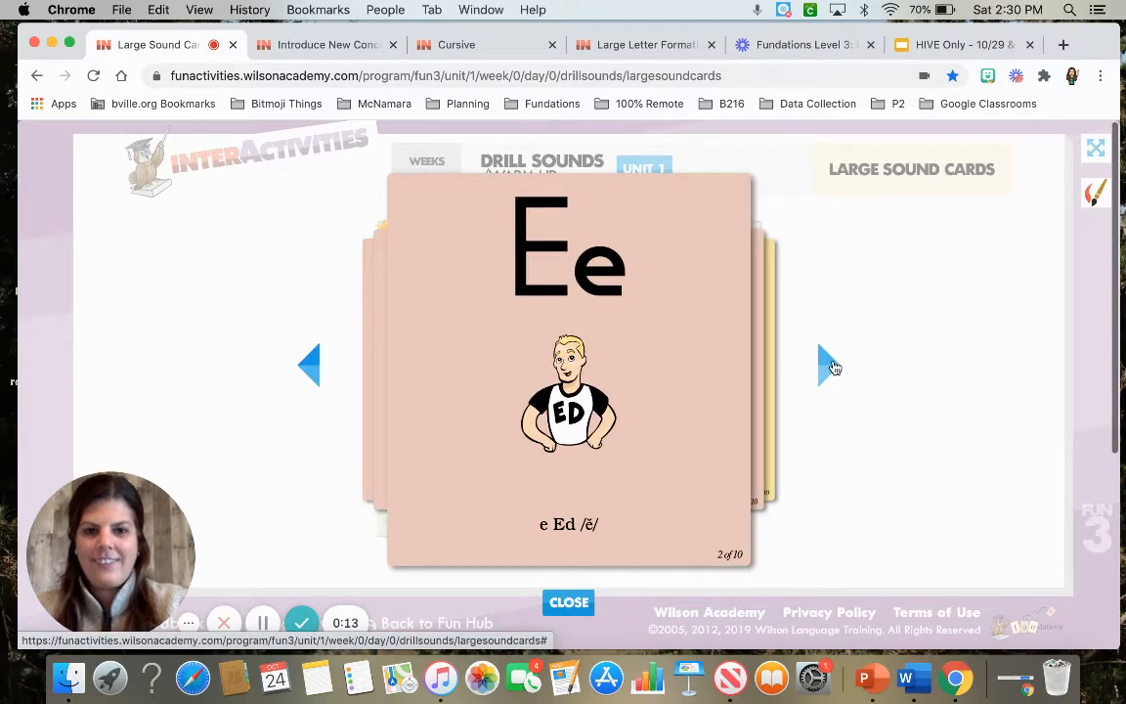
pyautogui.click(827, 366)
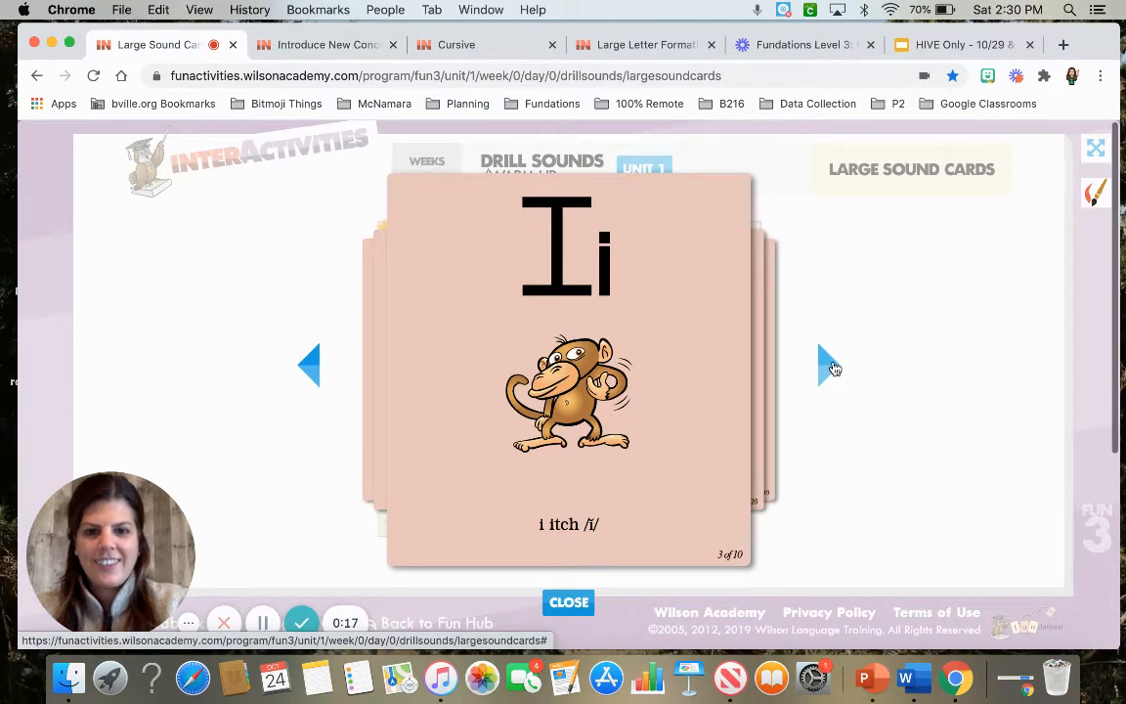
pyautogui.click(831, 366)
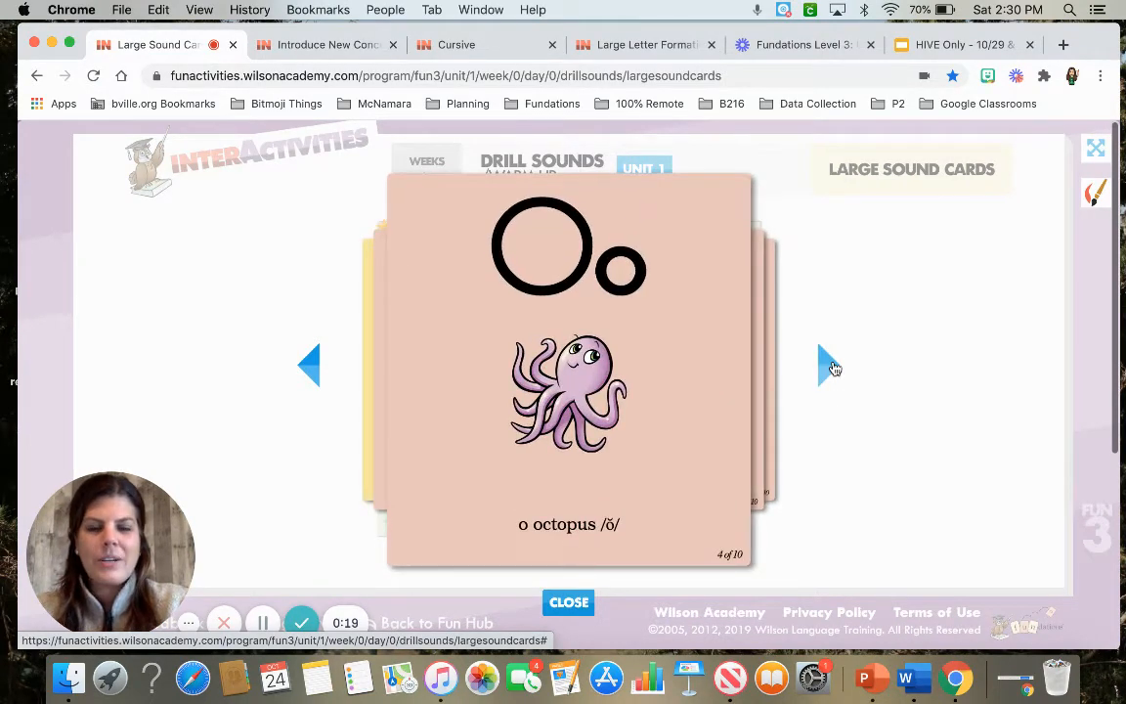
pyautogui.click(831, 366)
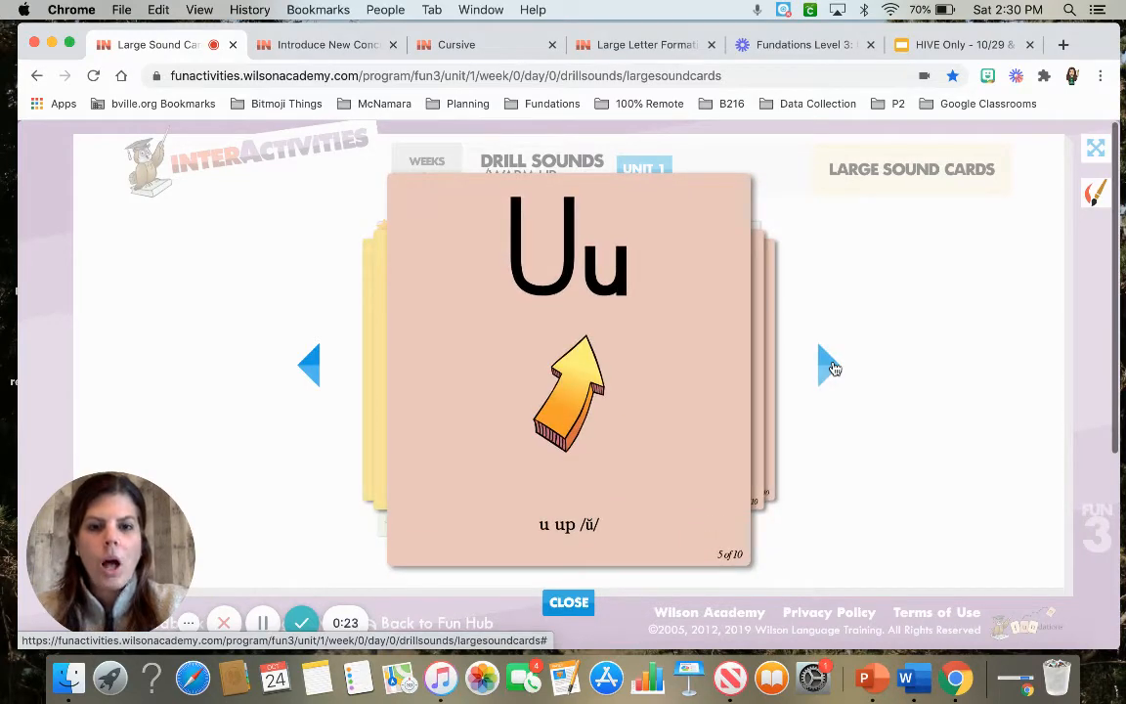
pyautogui.click(830, 363)
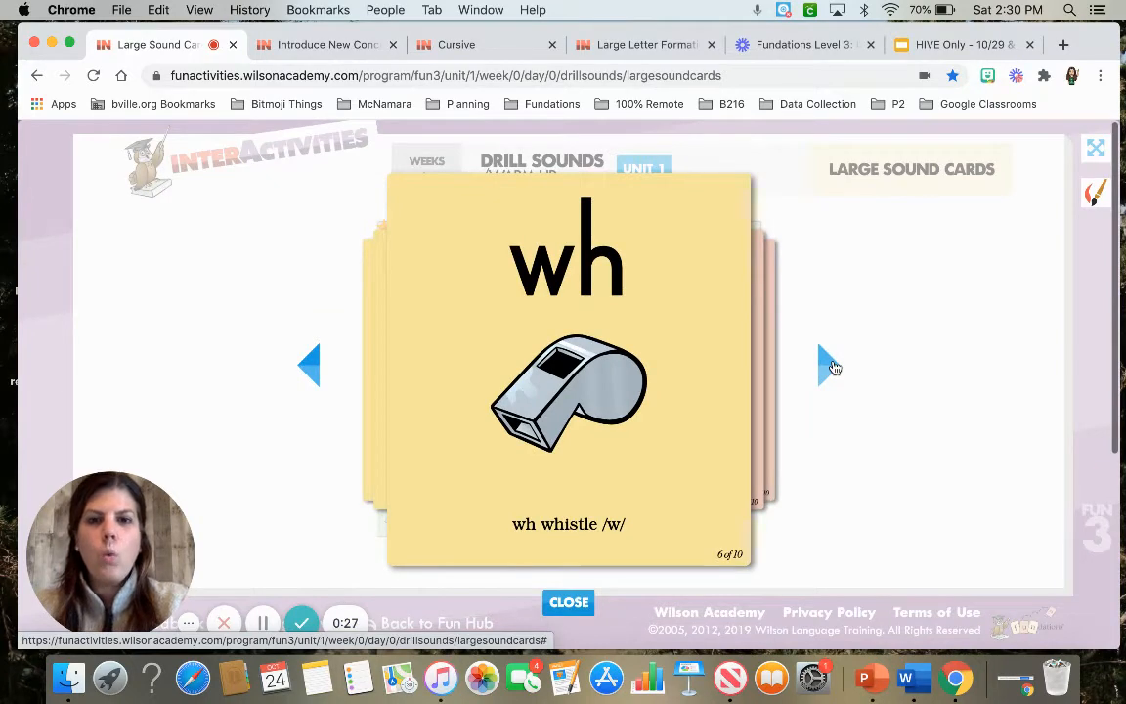
pyautogui.click(830, 365)
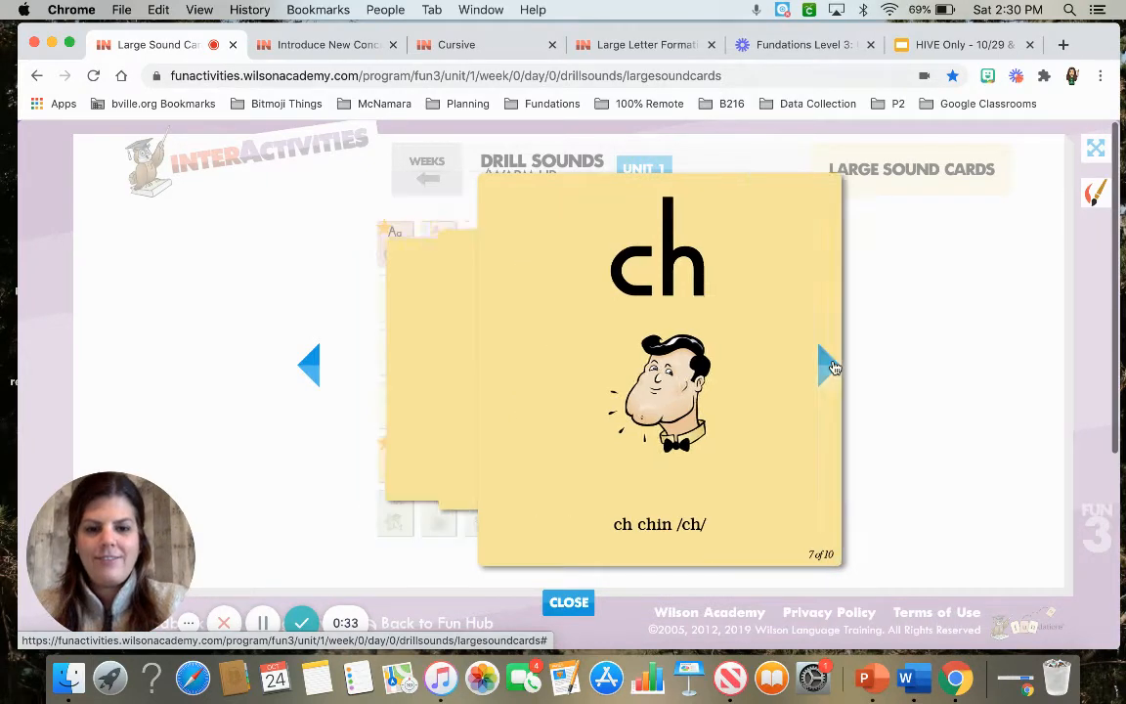
pyautogui.click(830, 365)
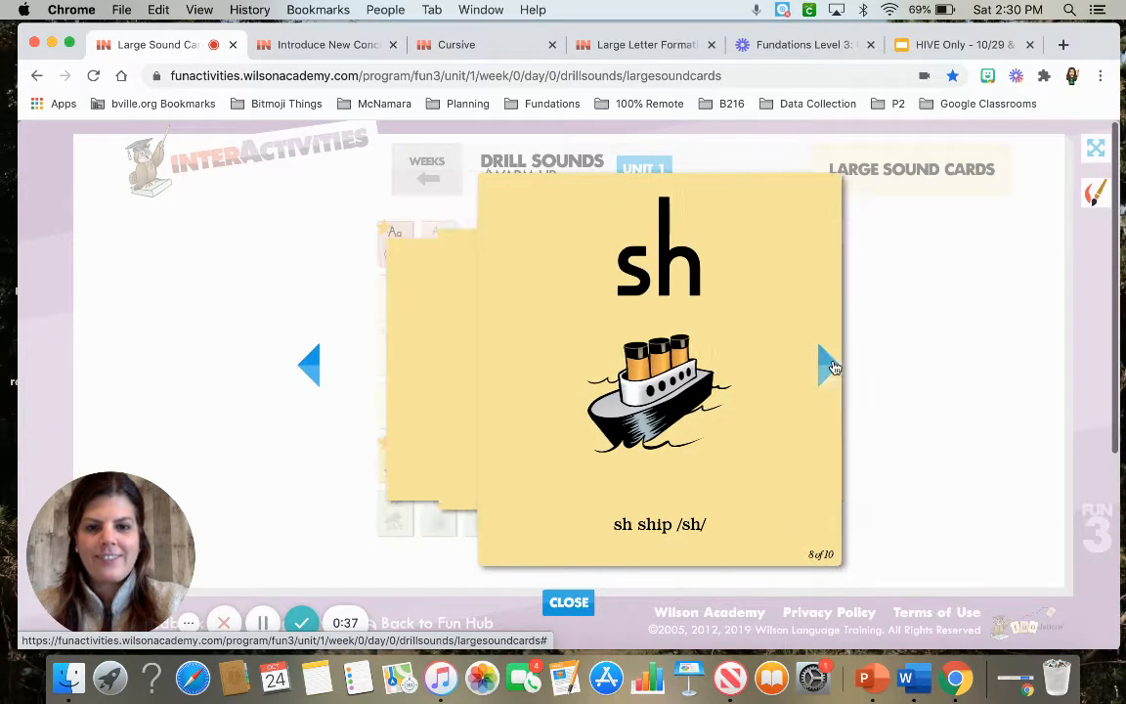
pyautogui.click(831, 366)
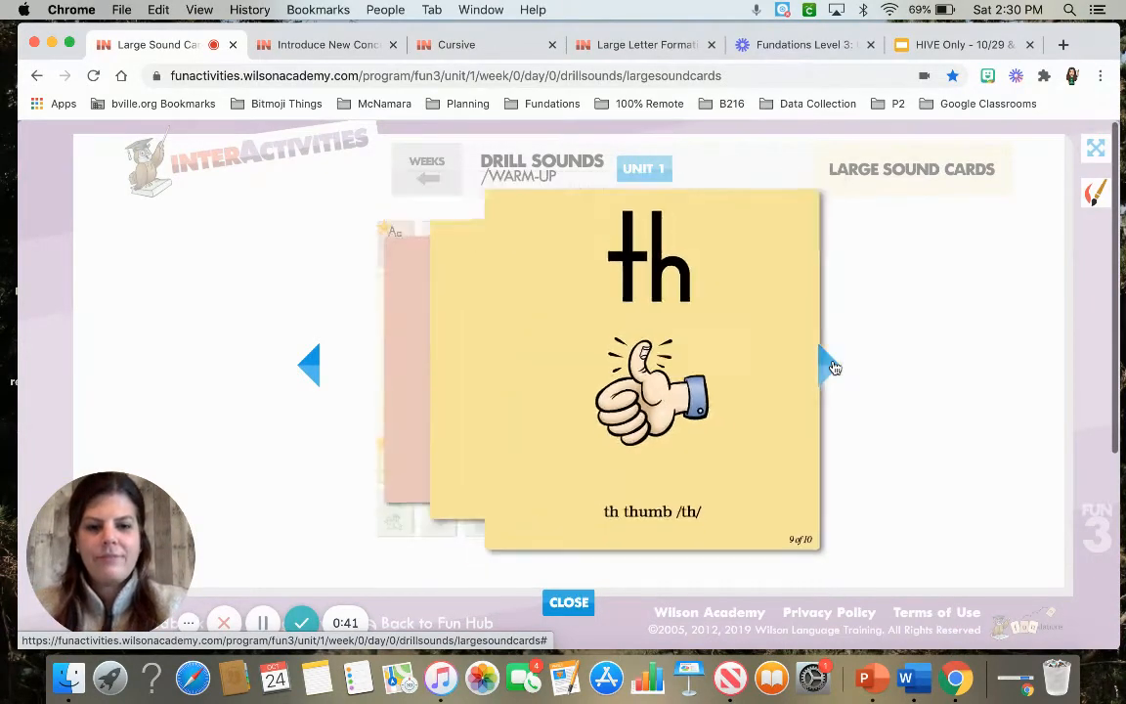
pyautogui.click(828, 365)
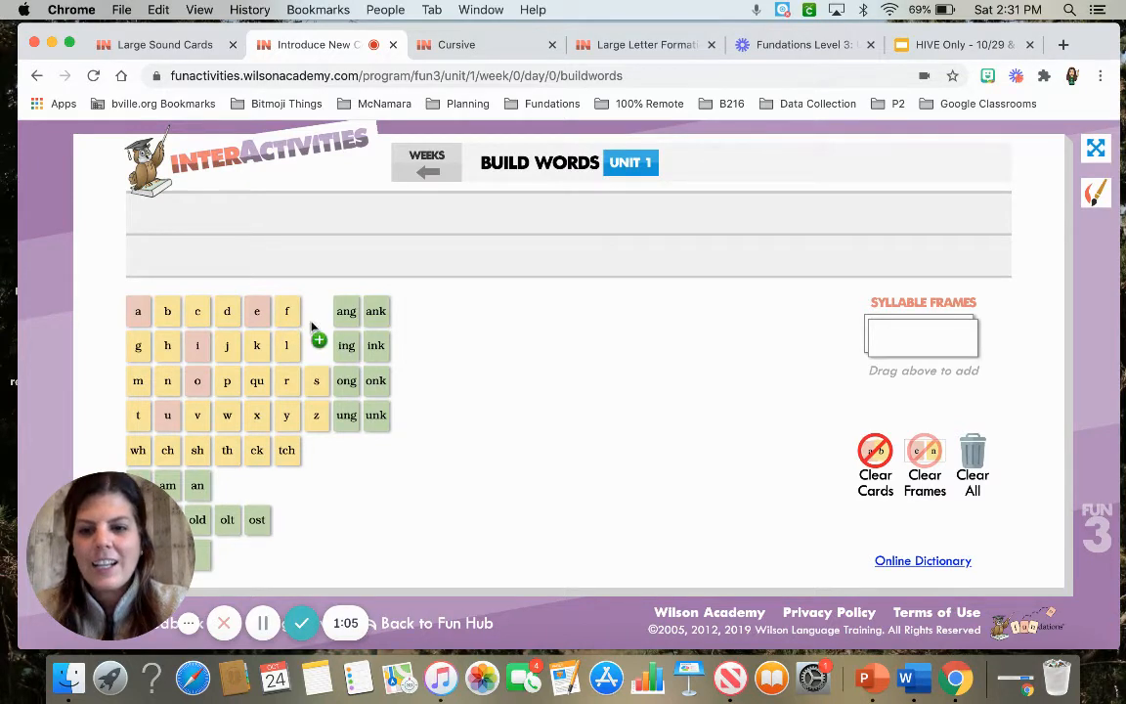
# - Place the s tile on the word line to start spelling sock
pyautogui.moveTo(316, 380); pyautogui.dragTo(297, 213)
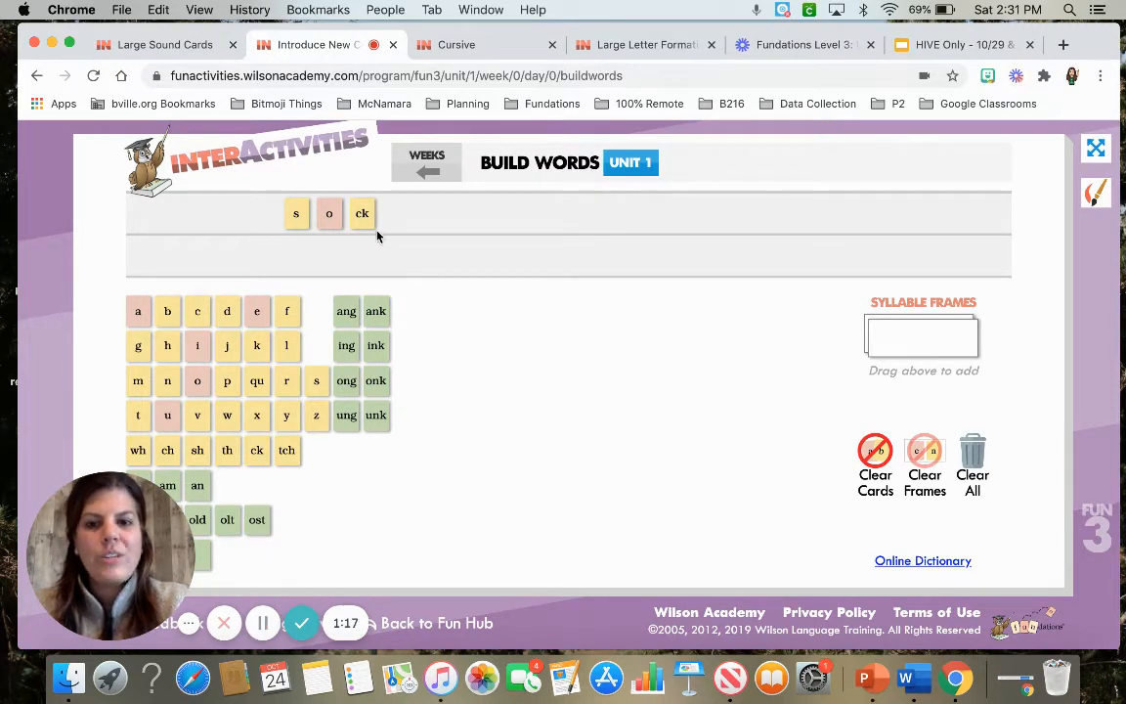
pyautogui.moveTo(374, 242)
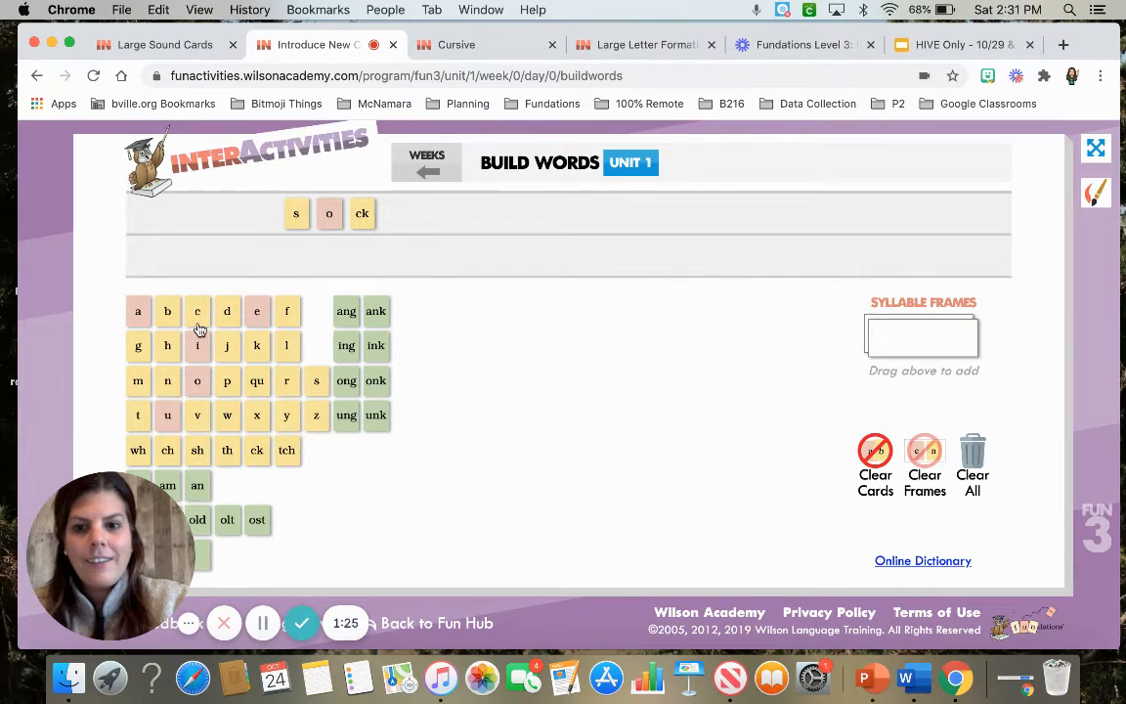
pyautogui.moveTo(197, 451)
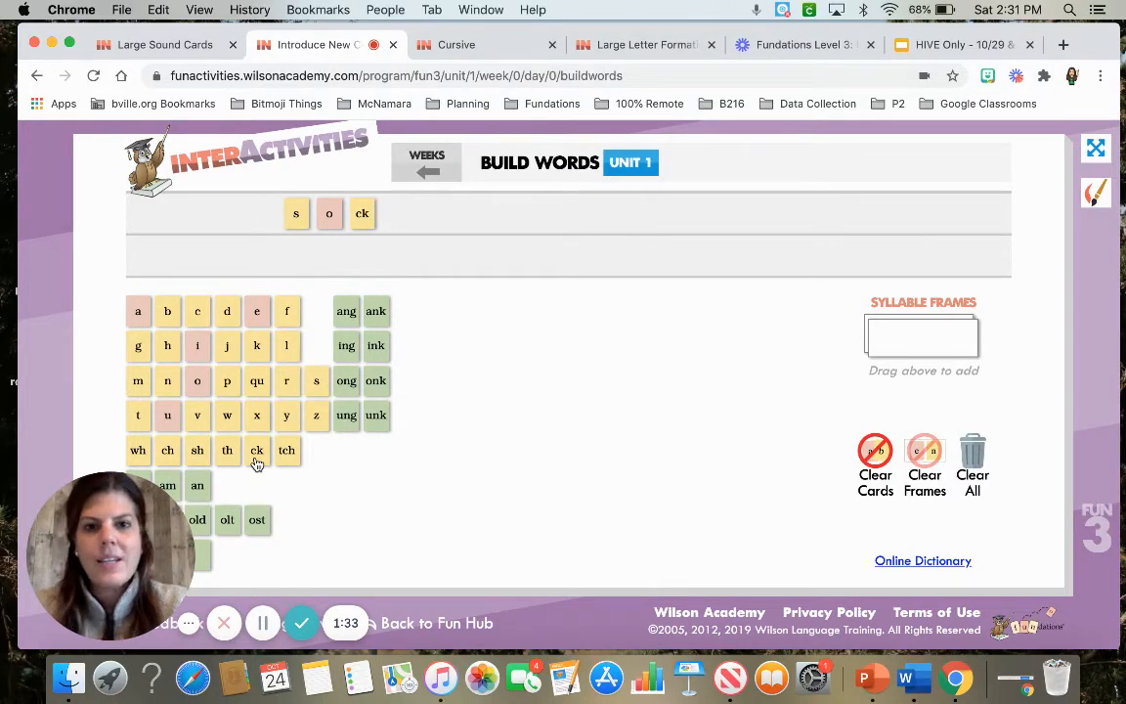
pyautogui.moveTo(233, 432)
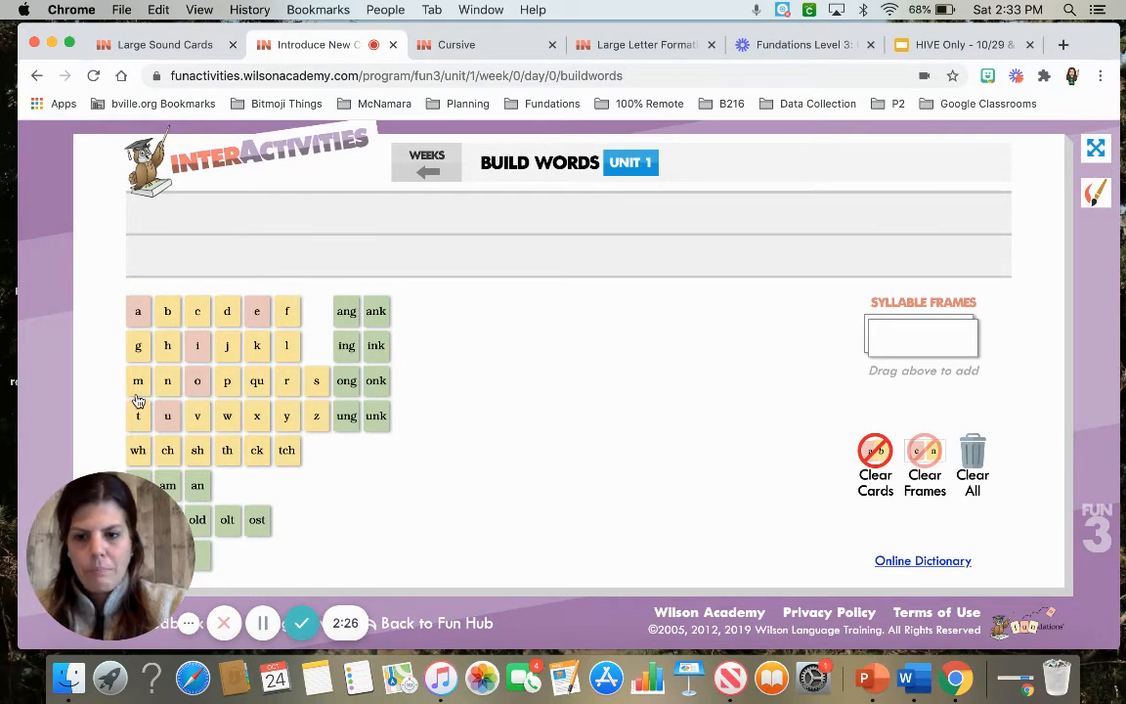
# - Place the m, l and k tiles on the word line to complete milk
pyautogui.moveTo(138, 380); pyautogui.dragTo(279, 214)
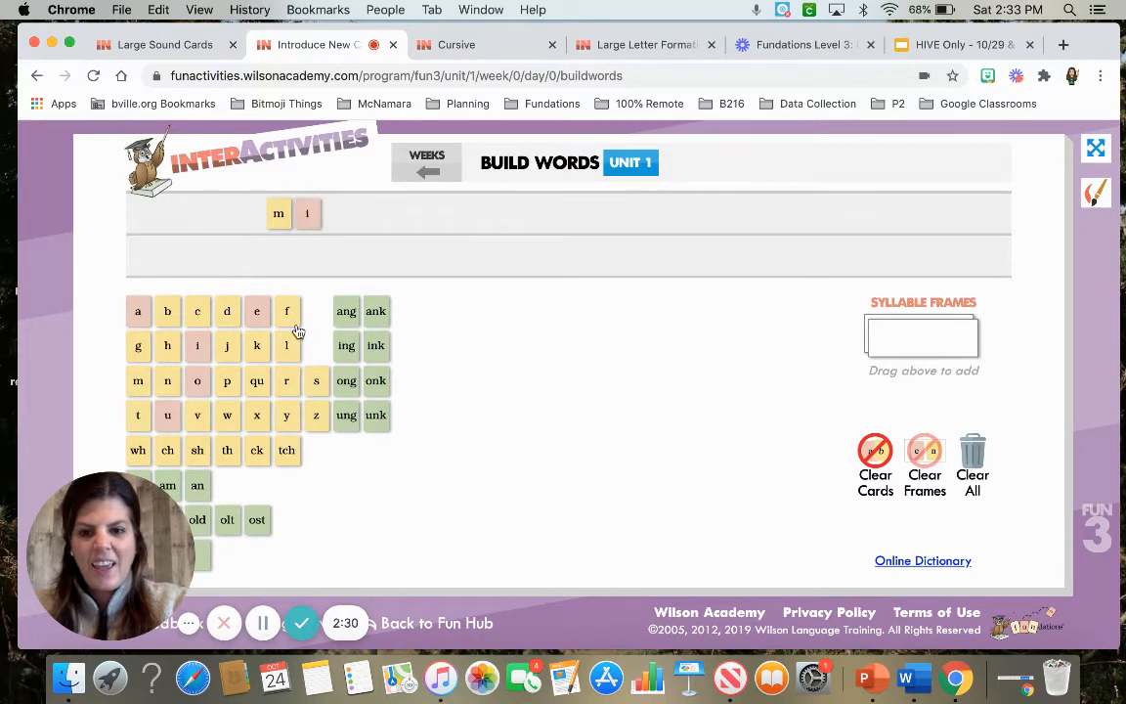
pyautogui.moveTo(286, 345); pyautogui.dragTo(336, 213)
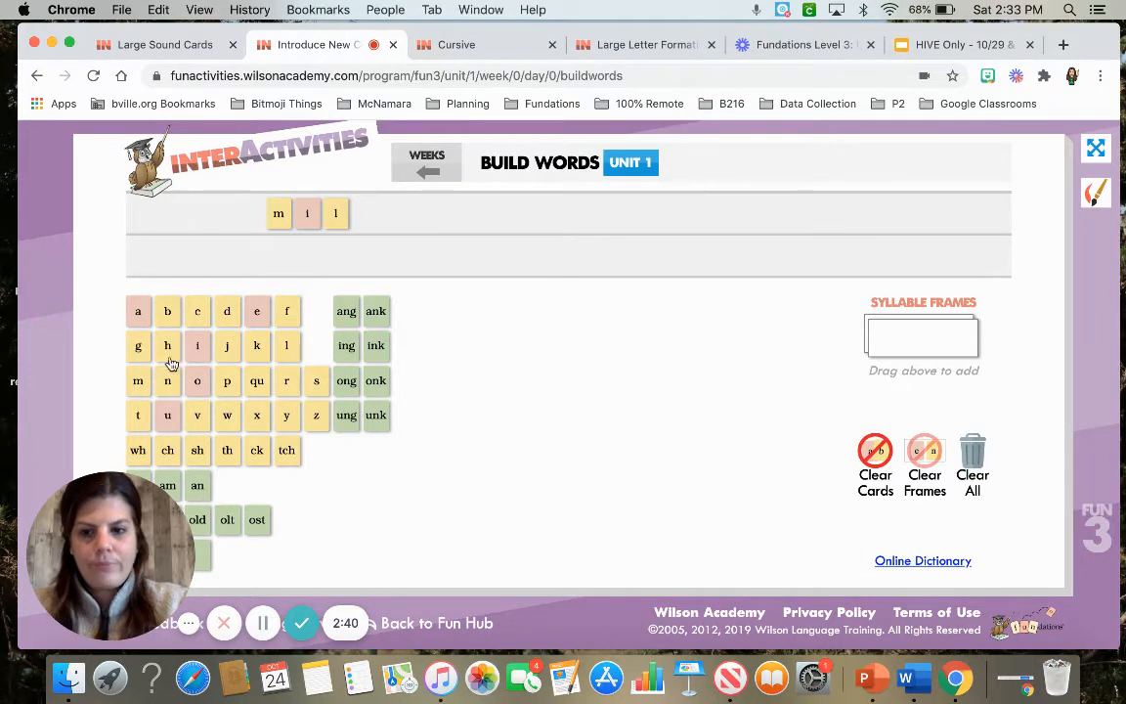
pyautogui.moveTo(256, 345); pyautogui.dragTo(369, 213)
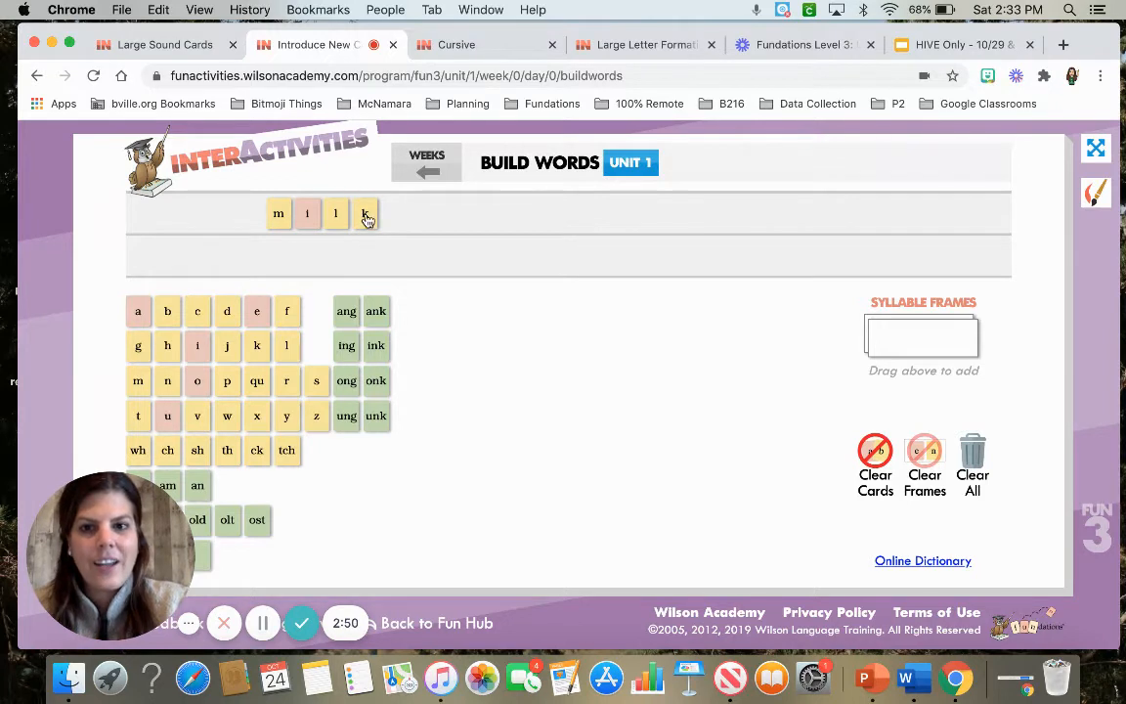
pyautogui.moveTo(342, 223)
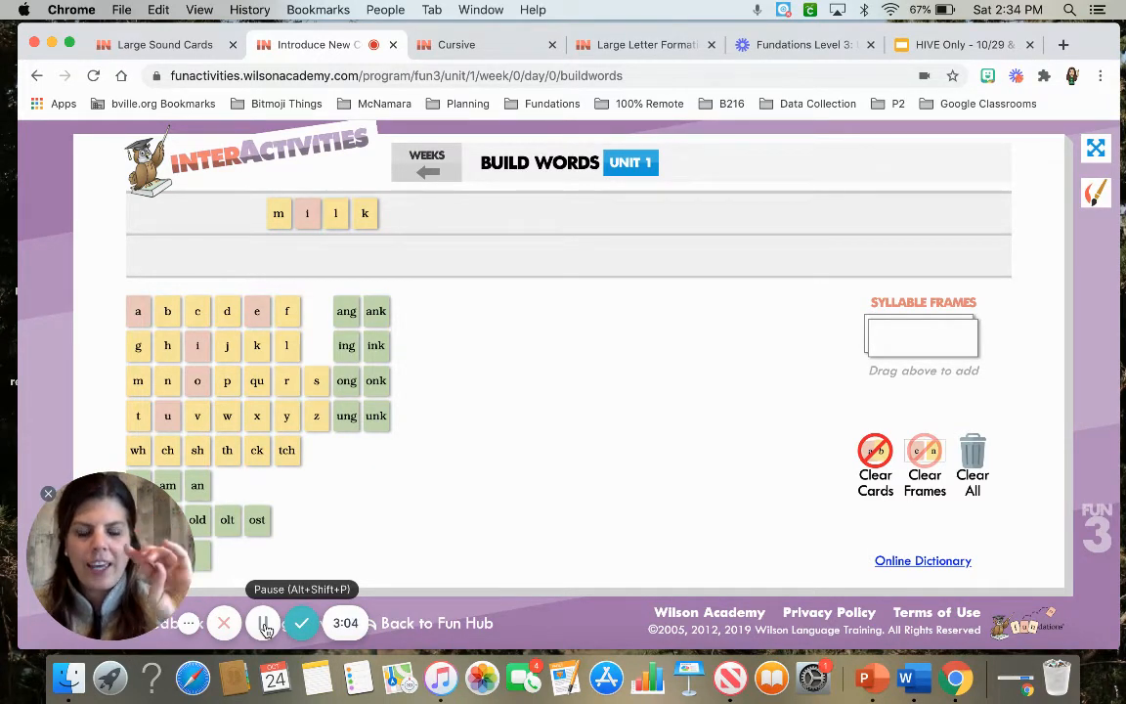
# - Build kick from k, i and ck tiles to the right of milk
pyautogui.moveTo(365, 213); pyautogui.dragTo(441, 248)
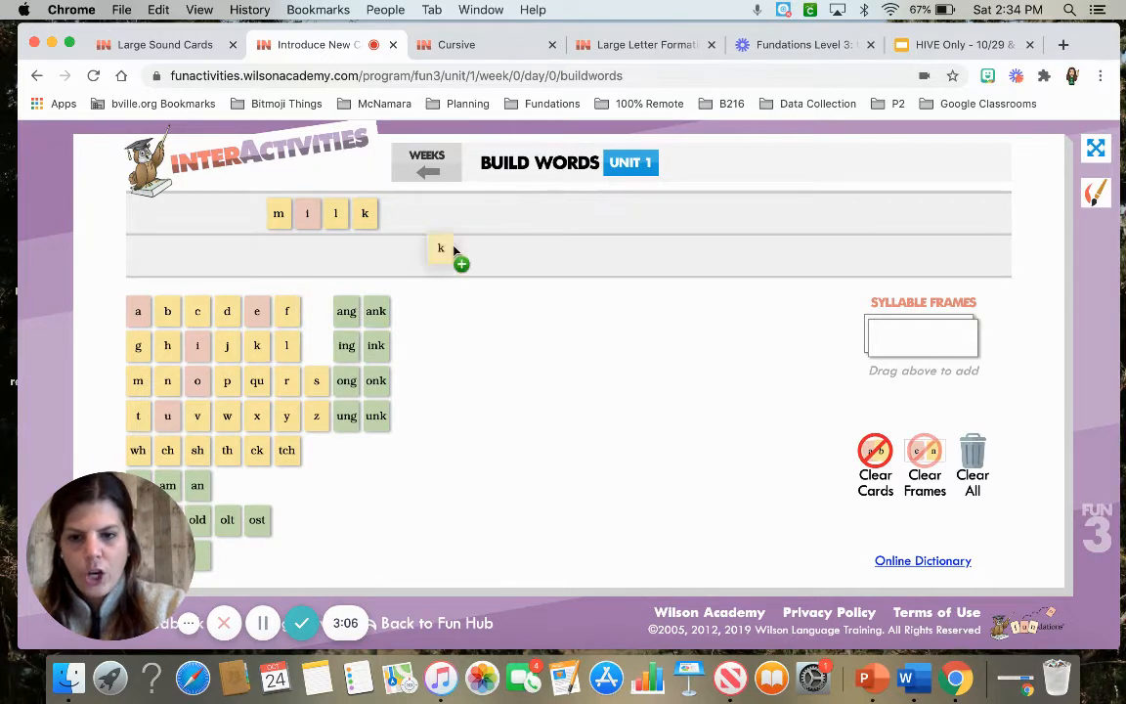
pyautogui.moveTo(441, 248); pyautogui.dragTo(445, 213)
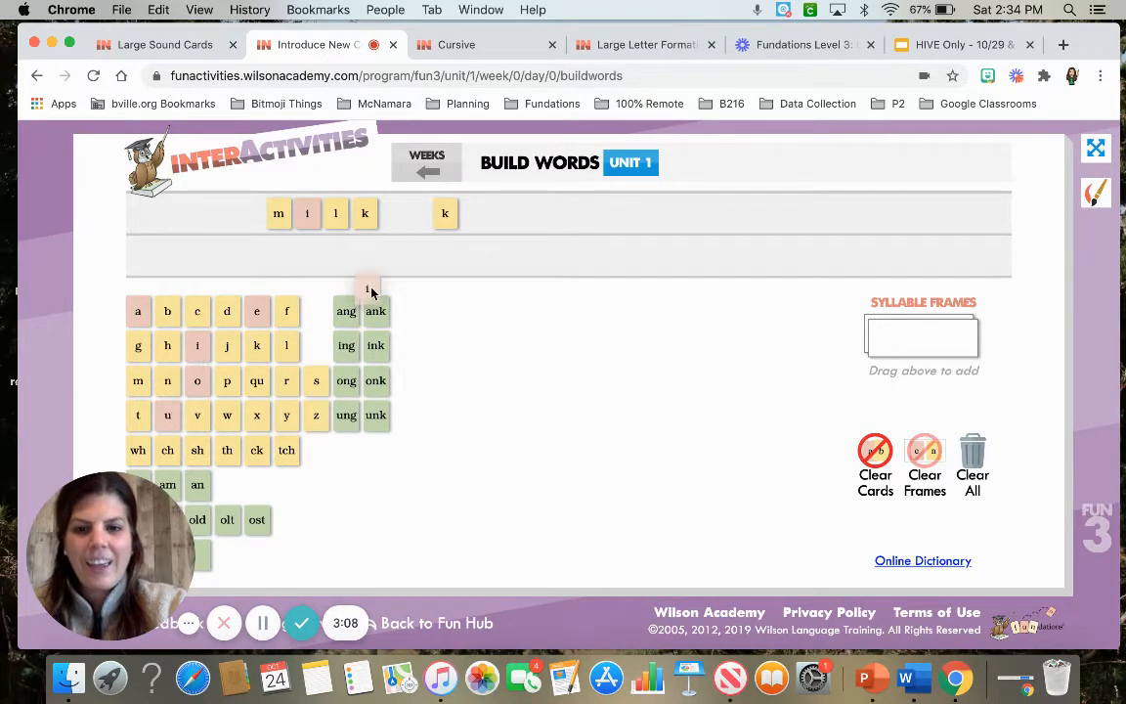
pyautogui.moveTo(370, 289); pyautogui.dragTo(475, 213)
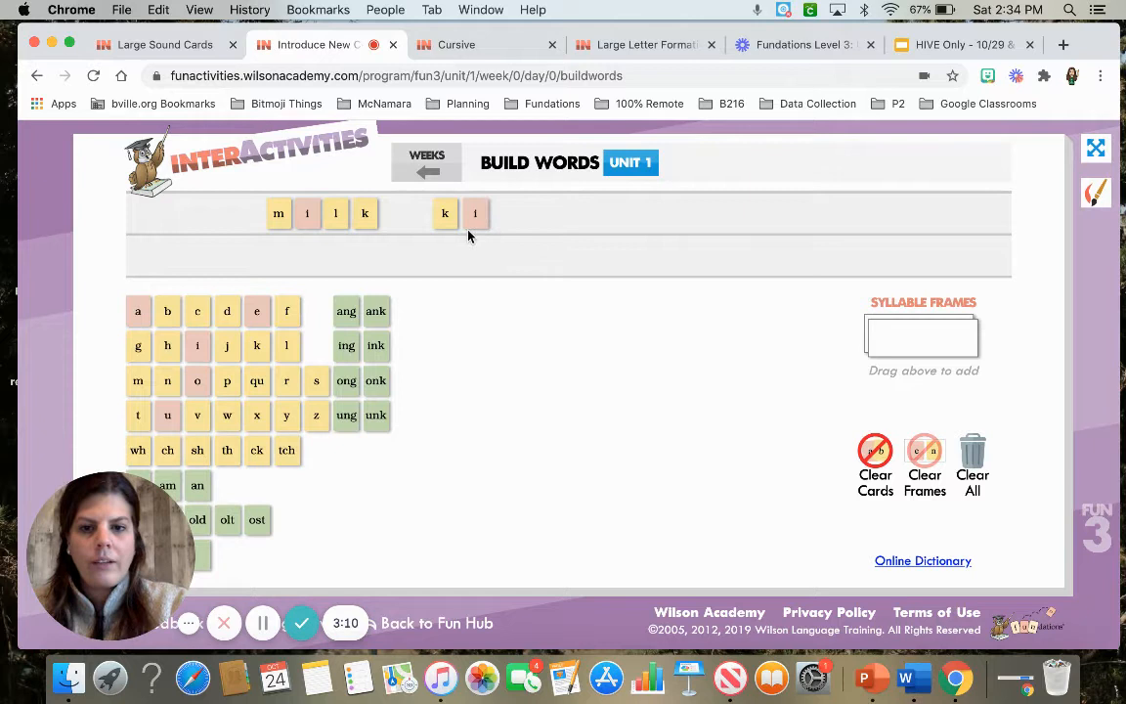
pyautogui.moveTo(479, 240)
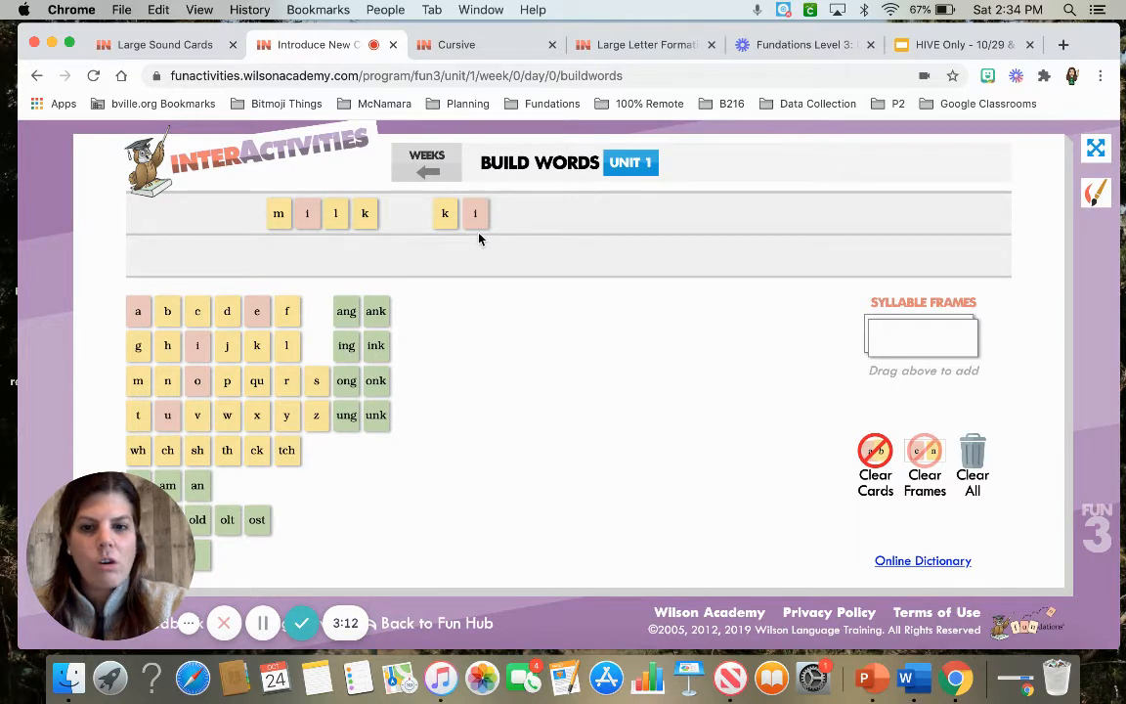
pyautogui.moveTo(371, 440)
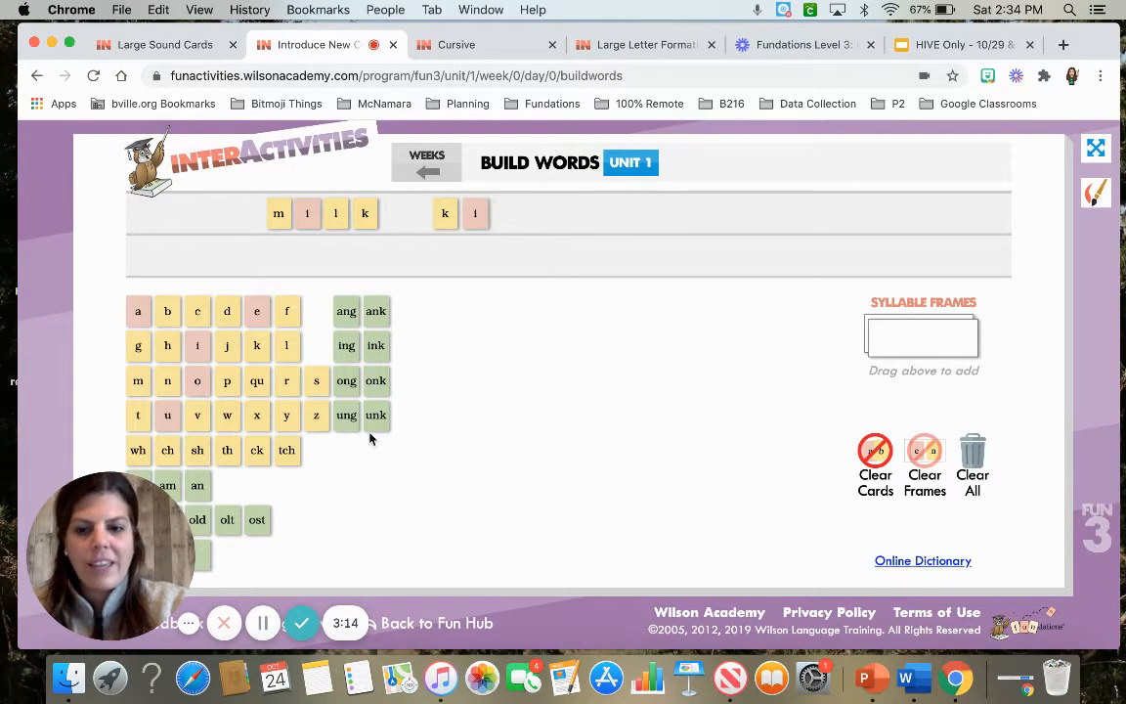
pyautogui.moveTo(258, 450); pyautogui.dragTo(518, 232)
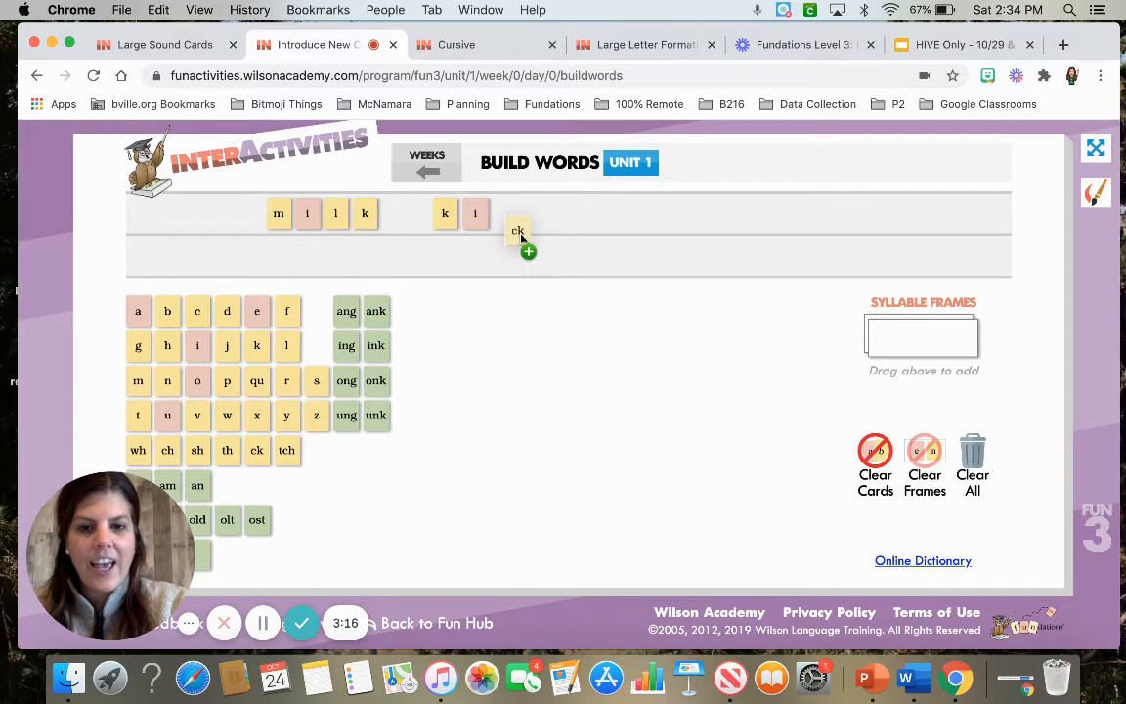
pyautogui.moveTo(518, 230); pyautogui.dragTo(504, 214)
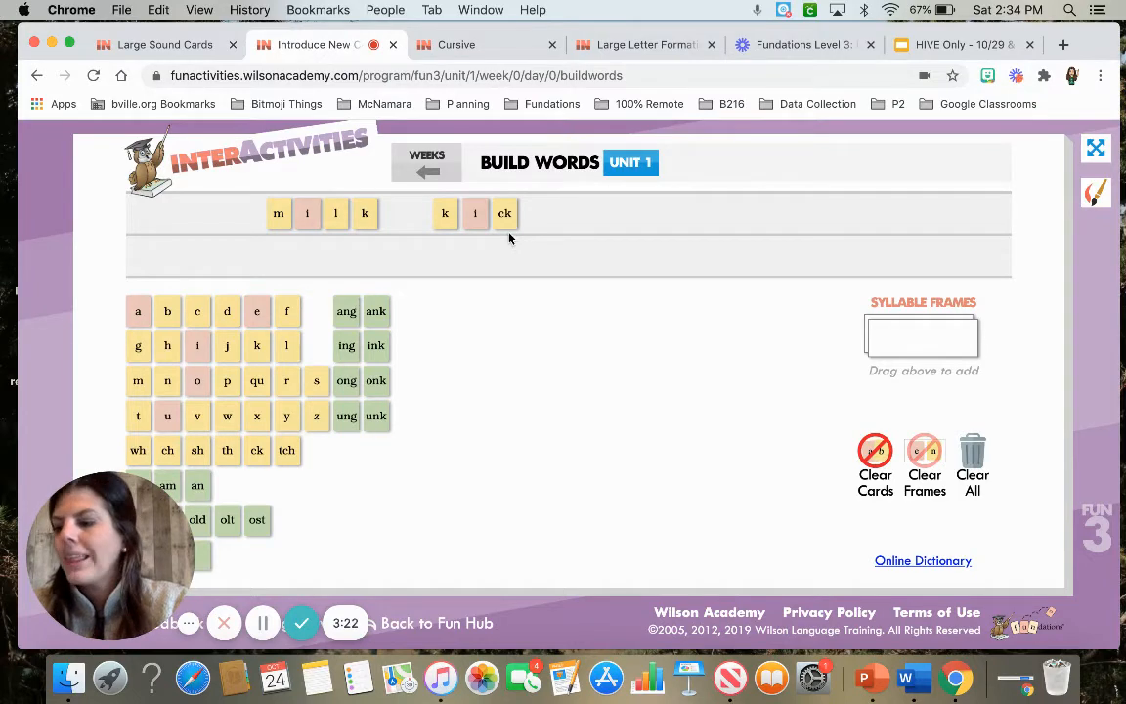
pyautogui.moveTo(514, 399)
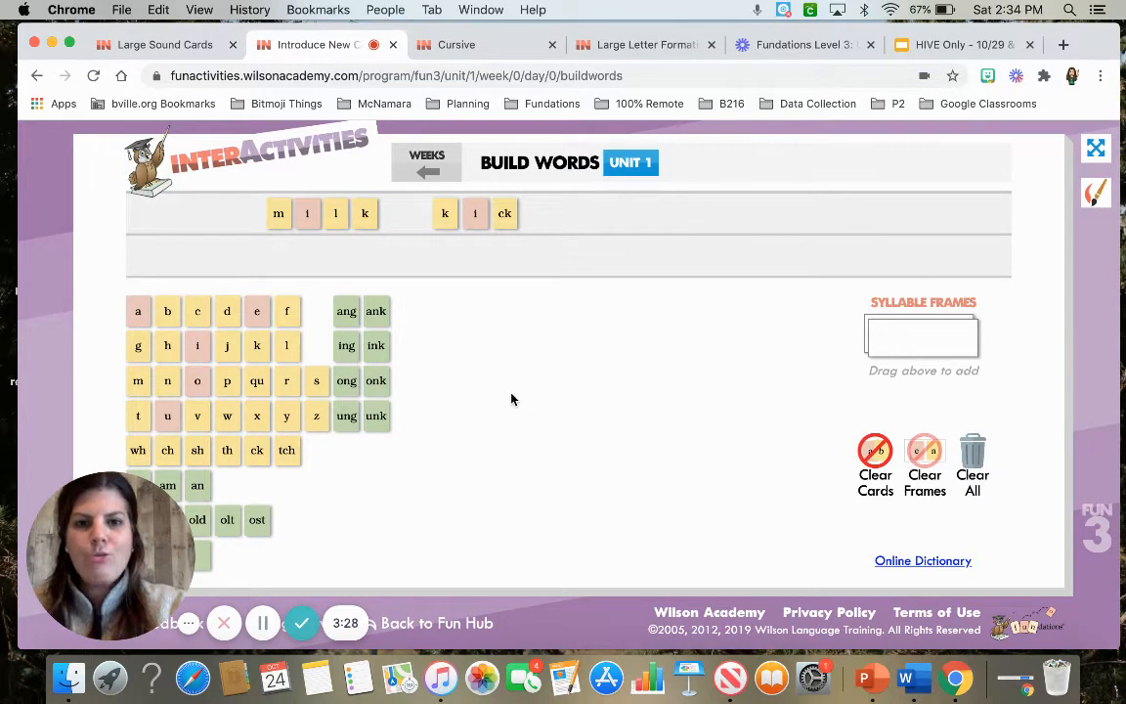
# - Start quack with the qu and a tiles, then begin a new ch word after it
pyautogui.moveTo(256, 380); pyautogui.dragTo(558, 240)
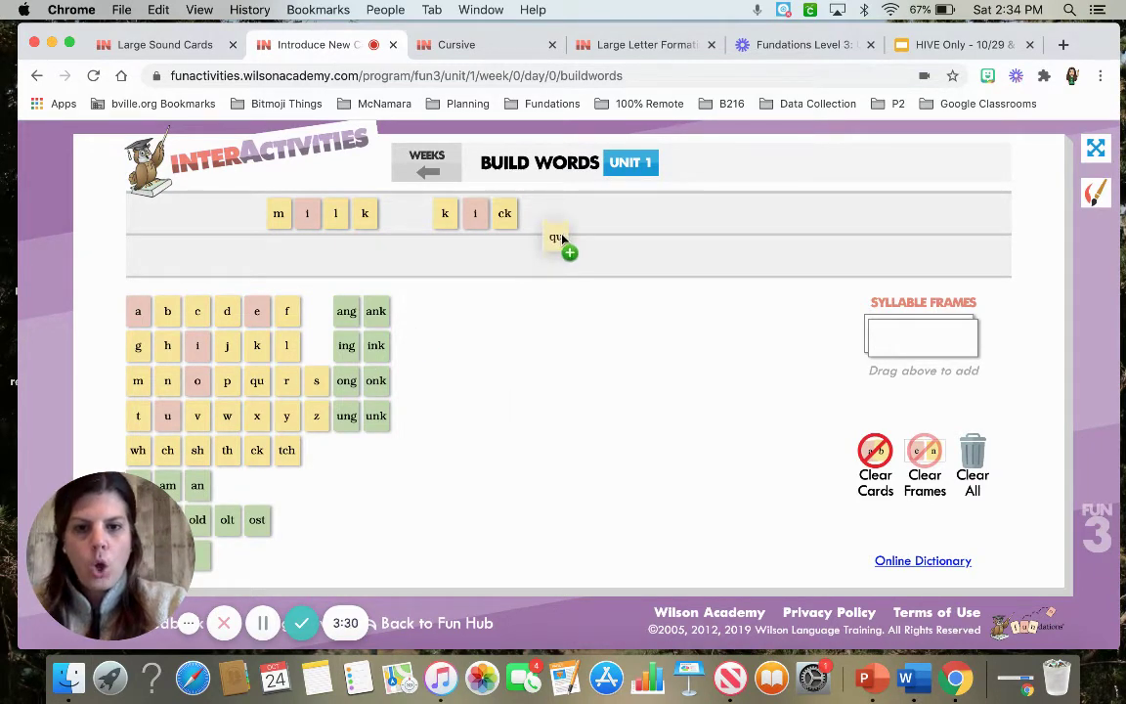
pyautogui.moveTo(555, 236); pyautogui.dragTo(616, 213)
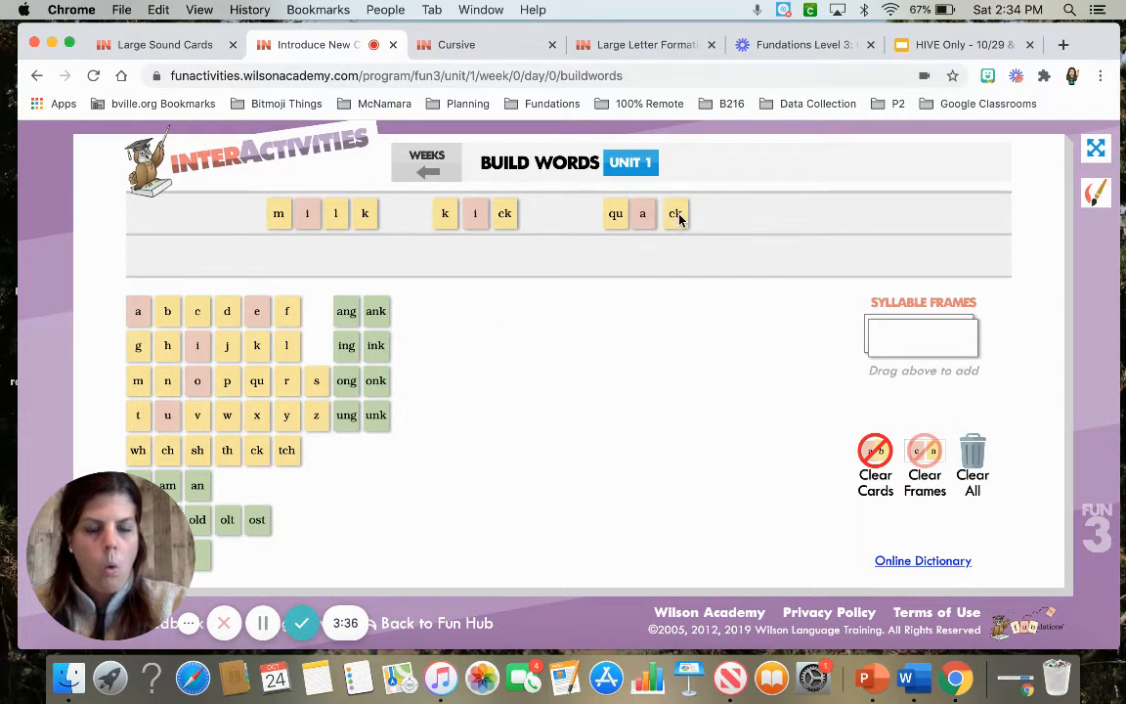
pyautogui.moveTo(683, 255)
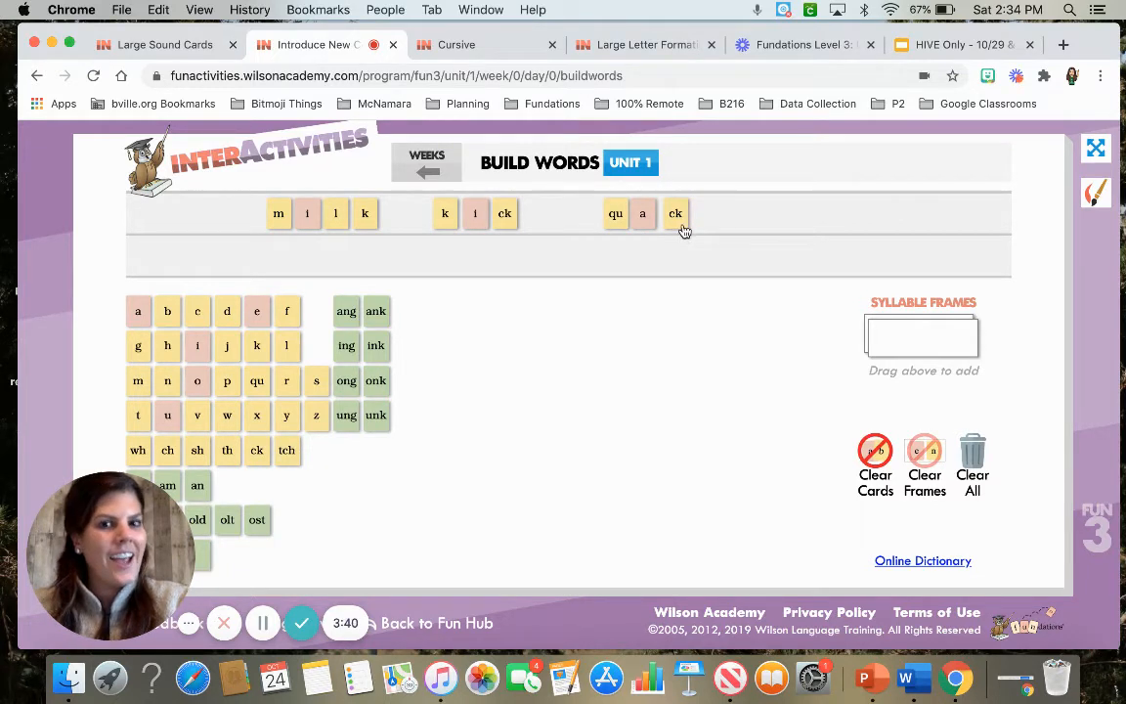
pyautogui.moveTo(645, 239)
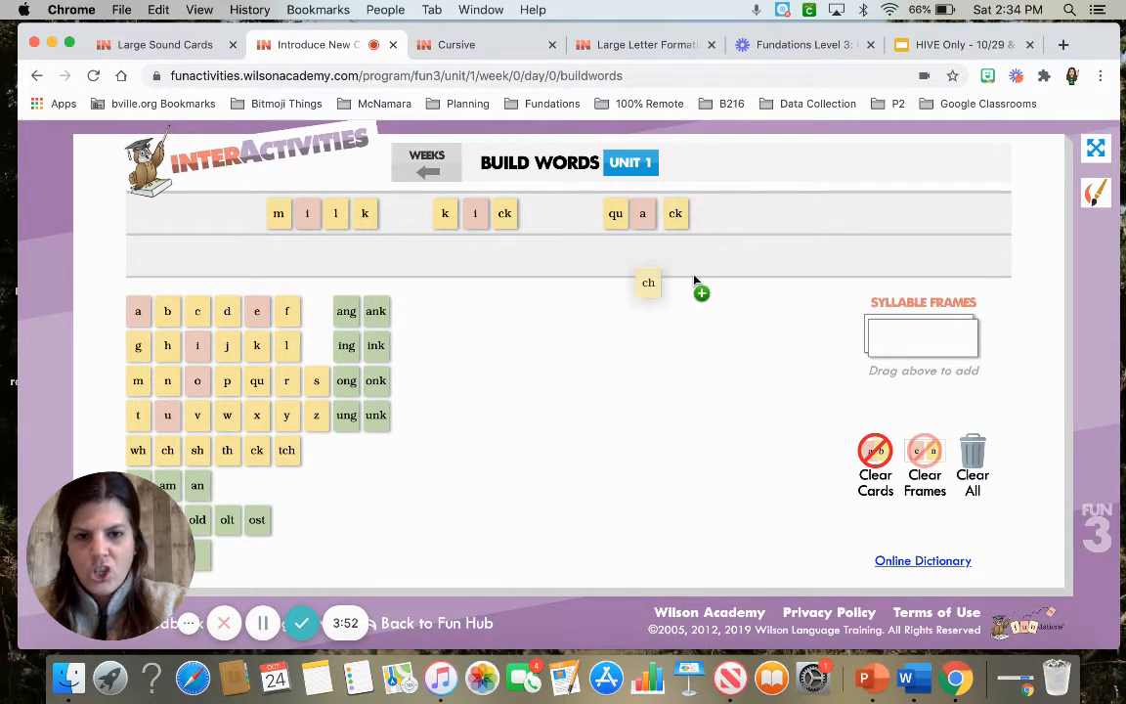
pyautogui.moveTo(649, 283); pyautogui.dragTo(773, 213)
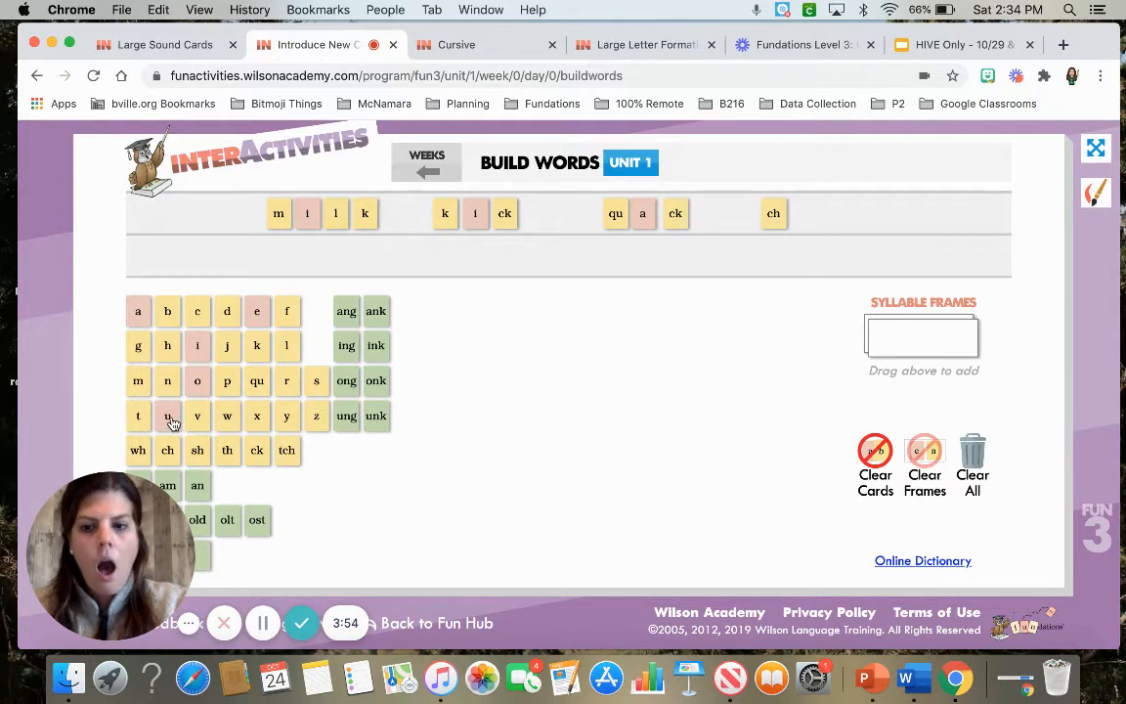
pyautogui.moveTo(167, 416); pyautogui.dragTo(806, 213)
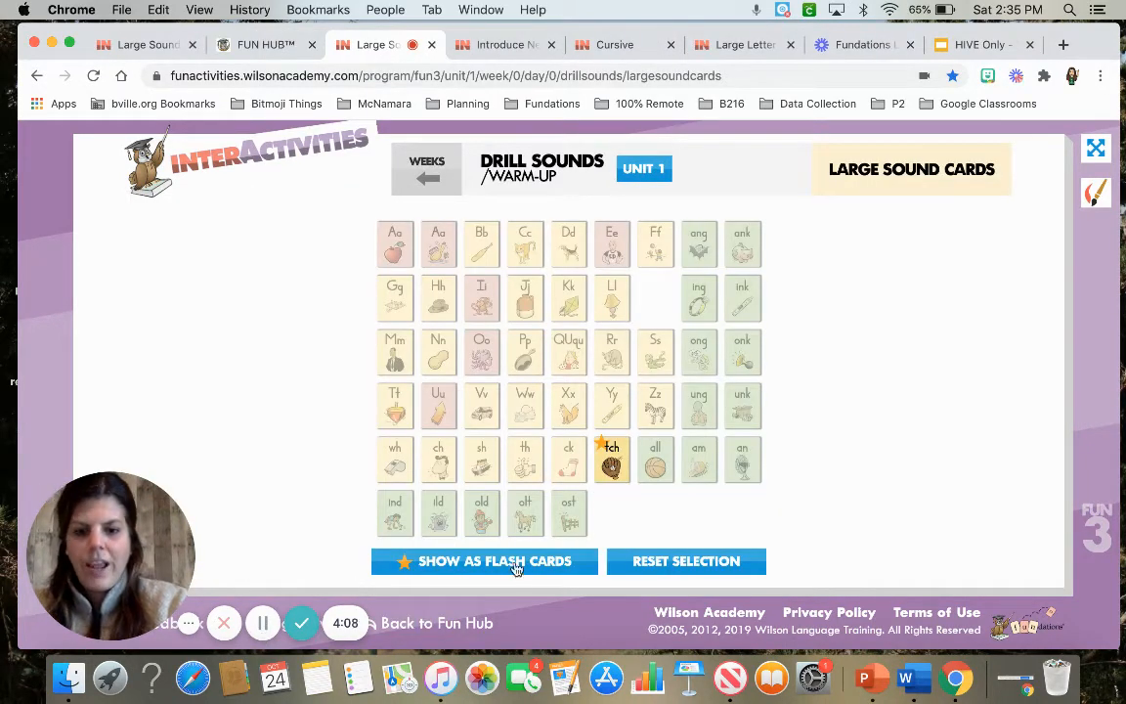
# - Display the selected tch catch card as a flash card
pyautogui.click(484, 561)
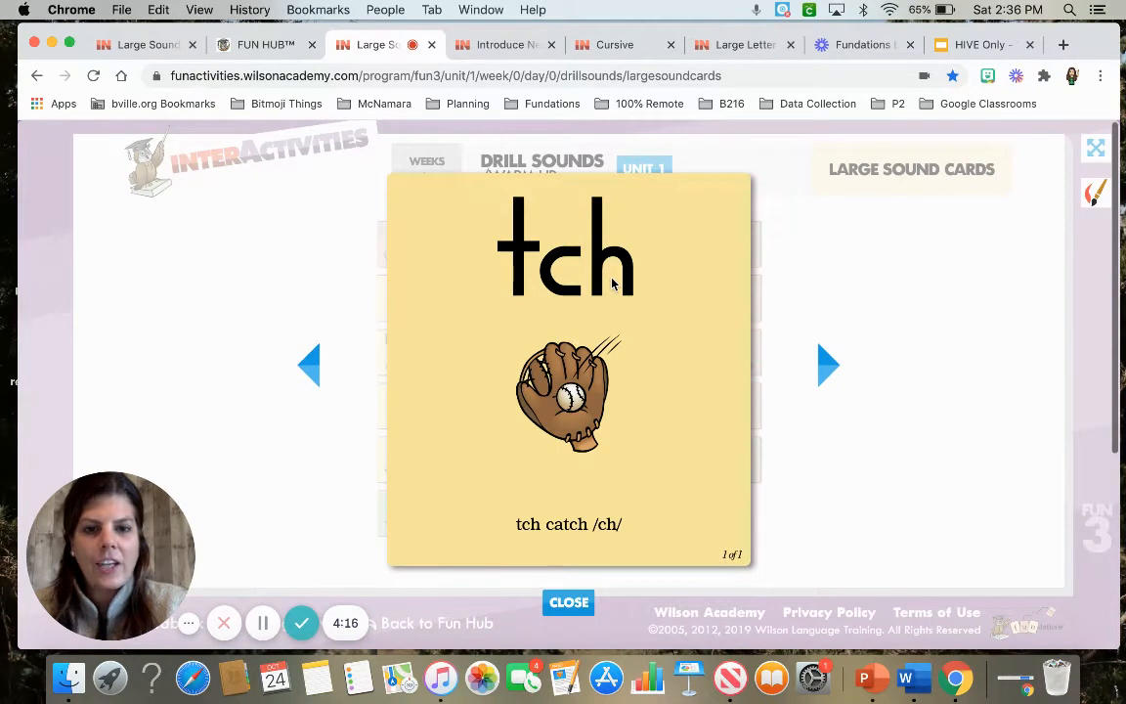
pyautogui.moveTo(860, 222)
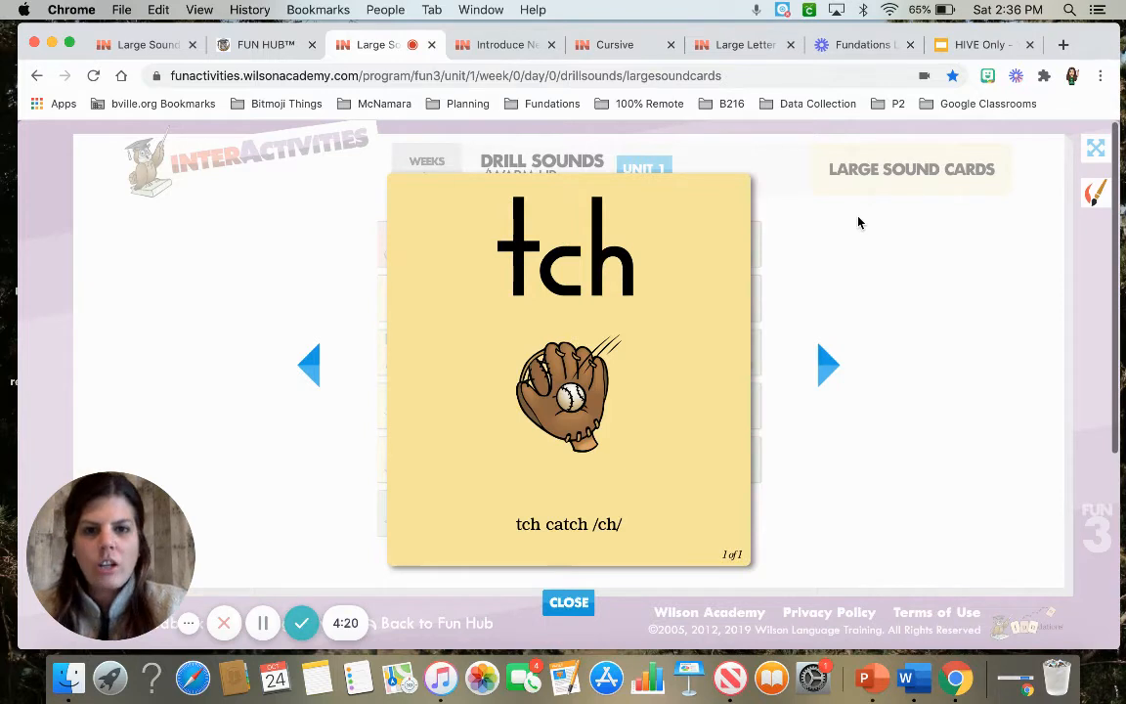
pyautogui.moveTo(529, 314)
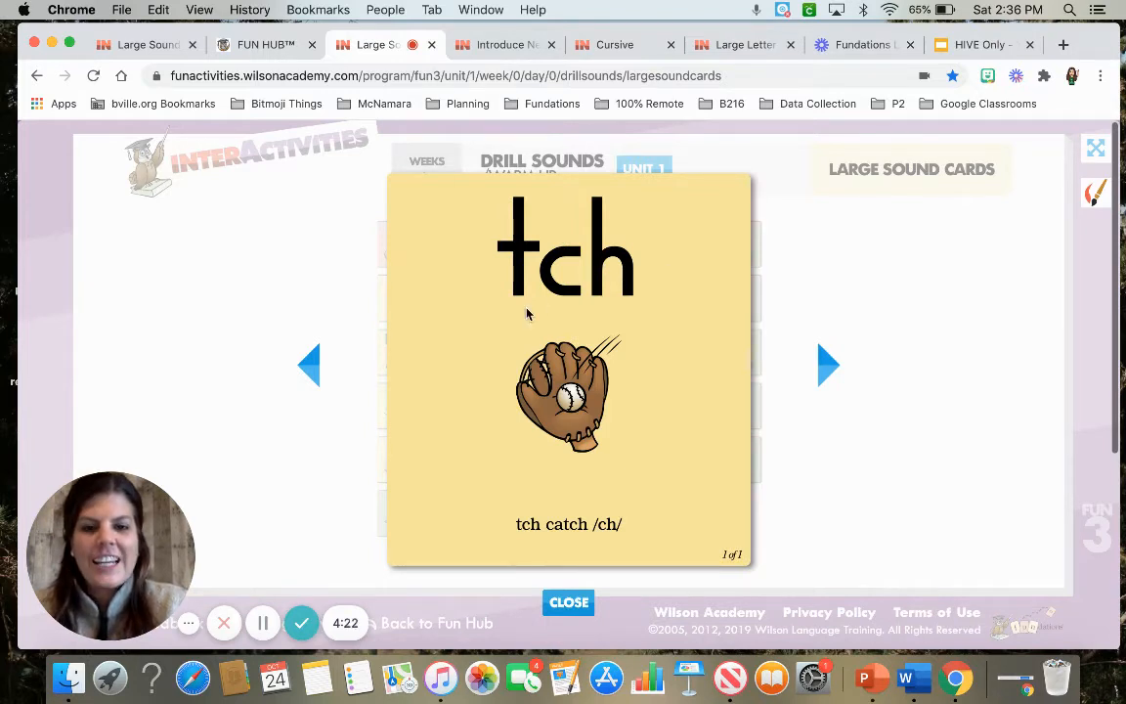
pyautogui.moveTo(618, 314)
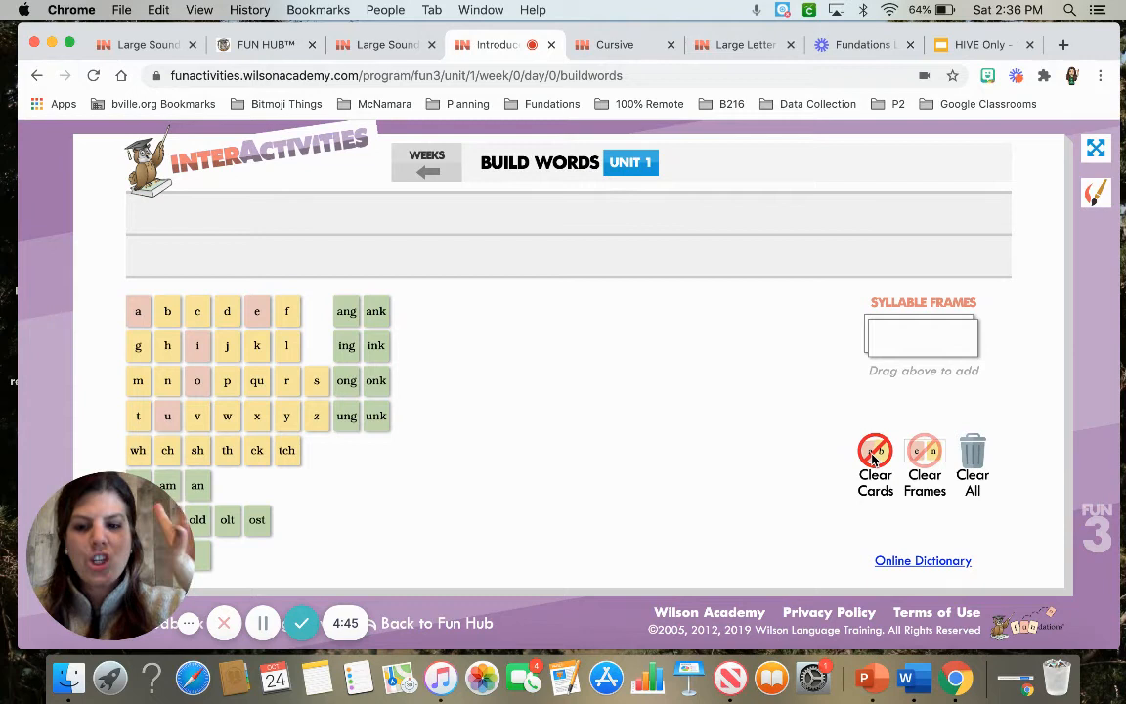
pyautogui.moveTo(168, 311)
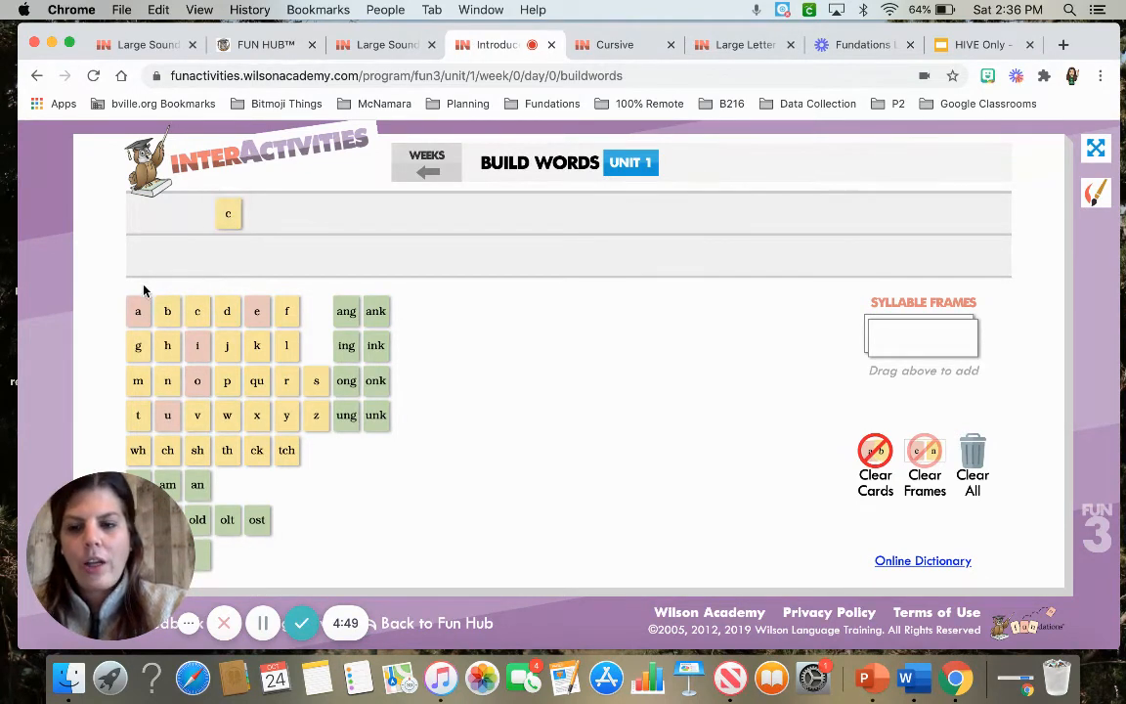
# - Add the a and tch tiles after c to finish catch
pyautogui.moveTo(138, 311); pyautogui.dragTo(259, 213)
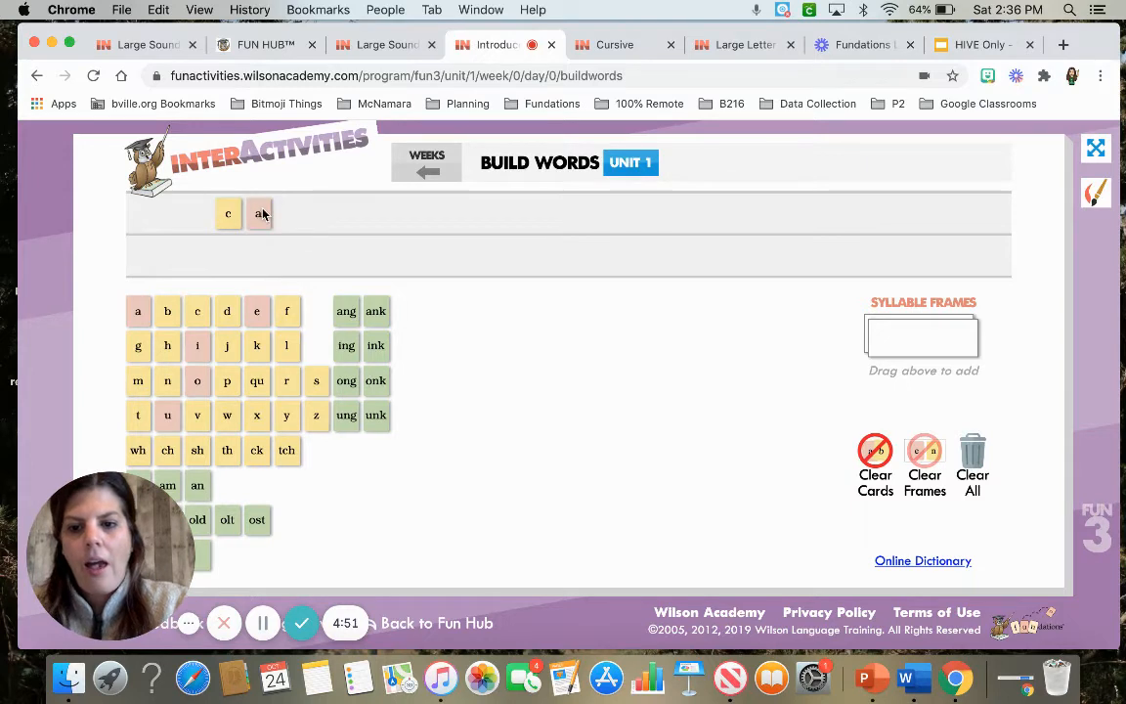
pyautogui.moveTo(286, 450); pyautogui.dragTo(296, 214)
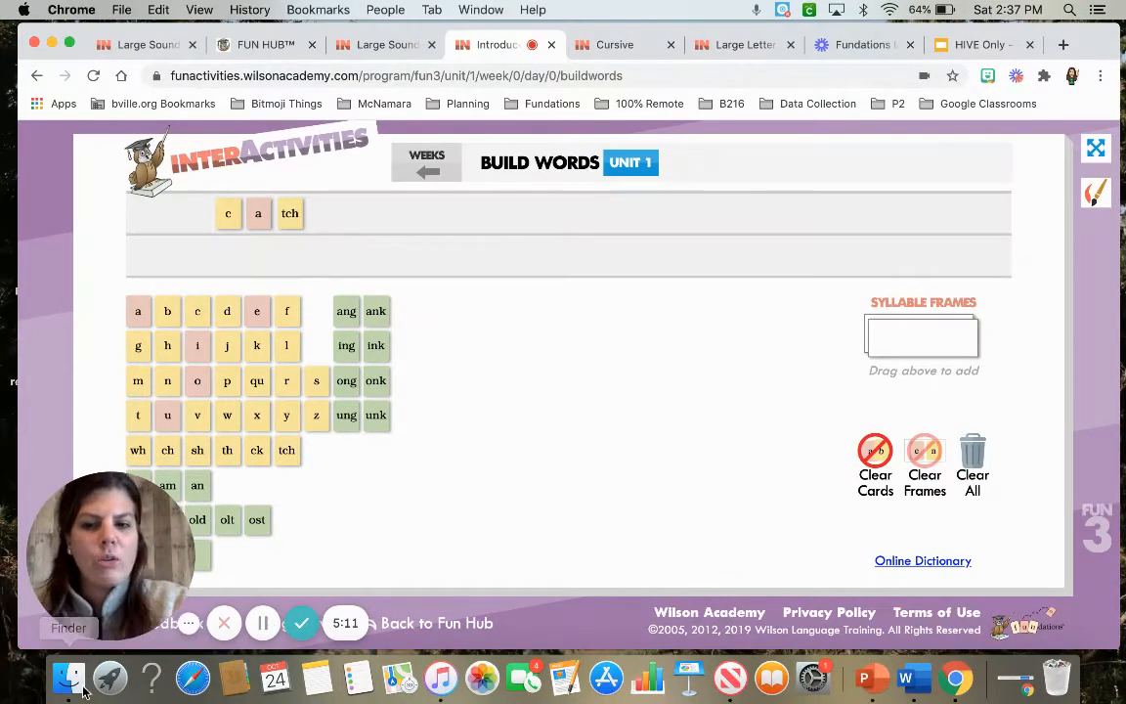
pyautogui.moveTo(236, 452)
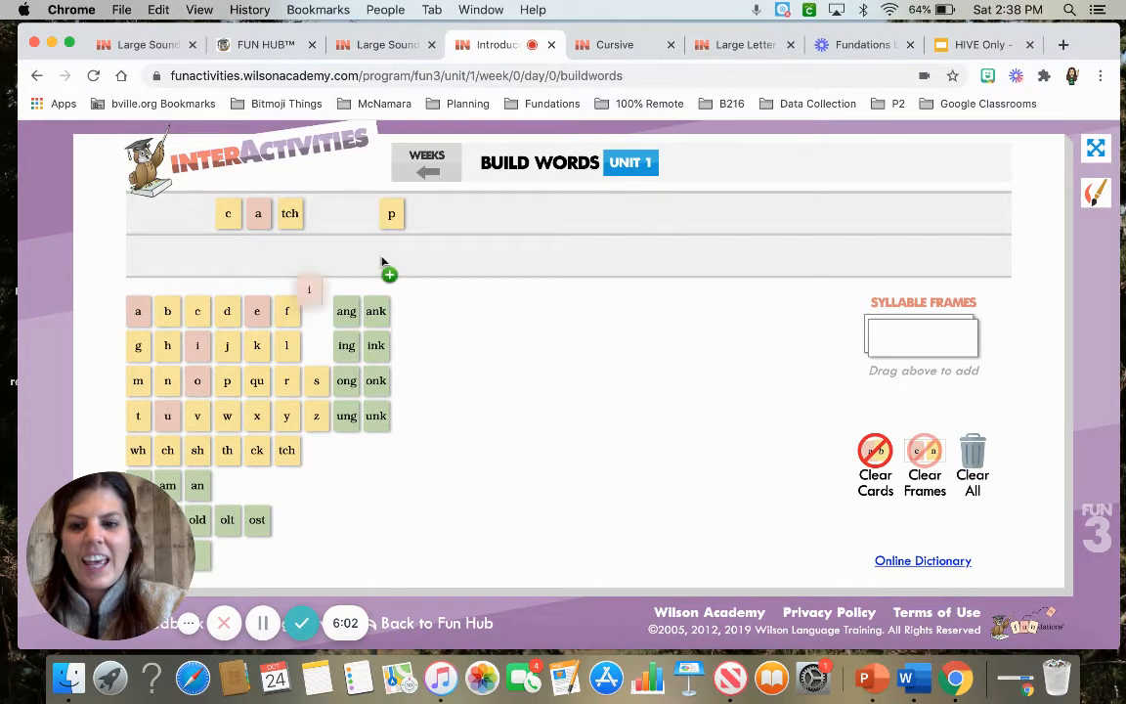
# - Finish pitch with the i tile and spell match from m, a and tch
pyautogui.moveTo(309, 289); pyautogui.dragTo(420, 213)
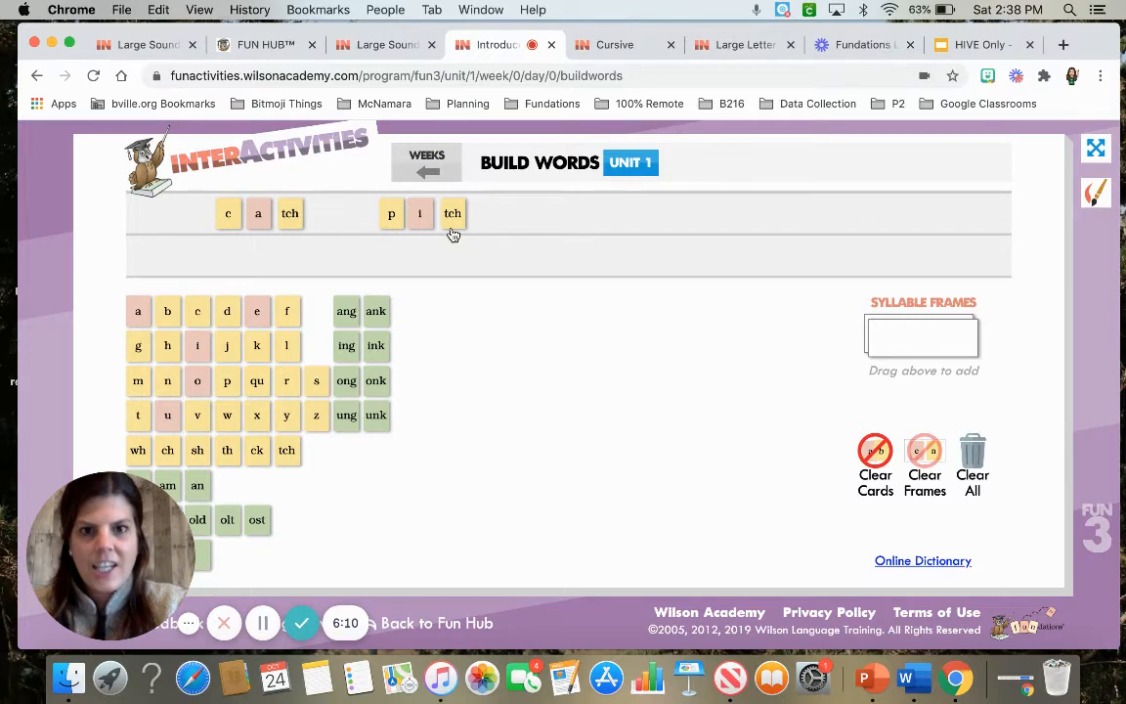
pyautogui.moveTo(540, 306)
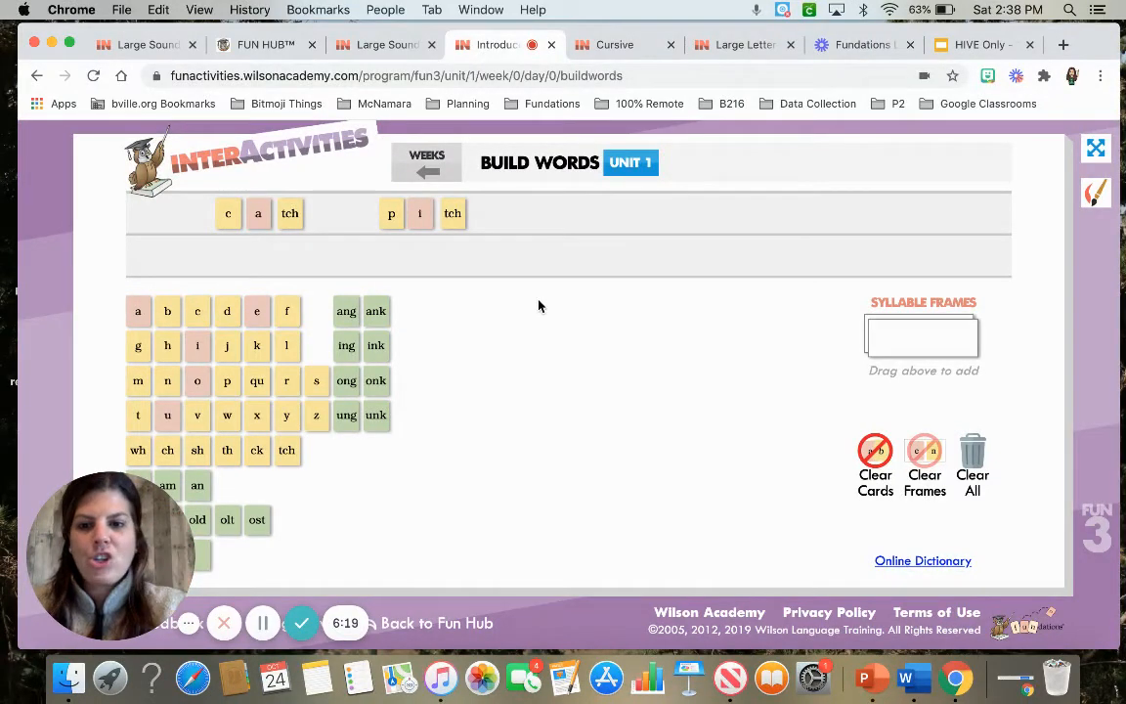
pyautogui.moveTo(138, 380); pyautogui.dragTo(578, 200)
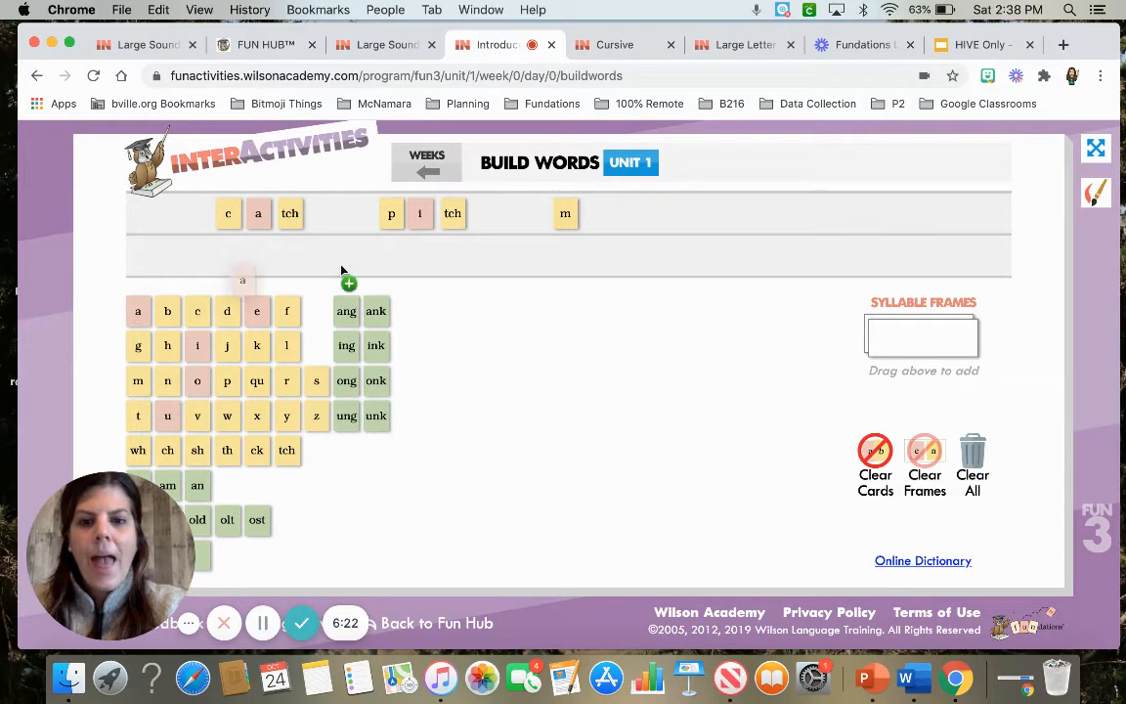
pyautogui.moveTo(242, 281); pyautogui.dragTo(592, 213)
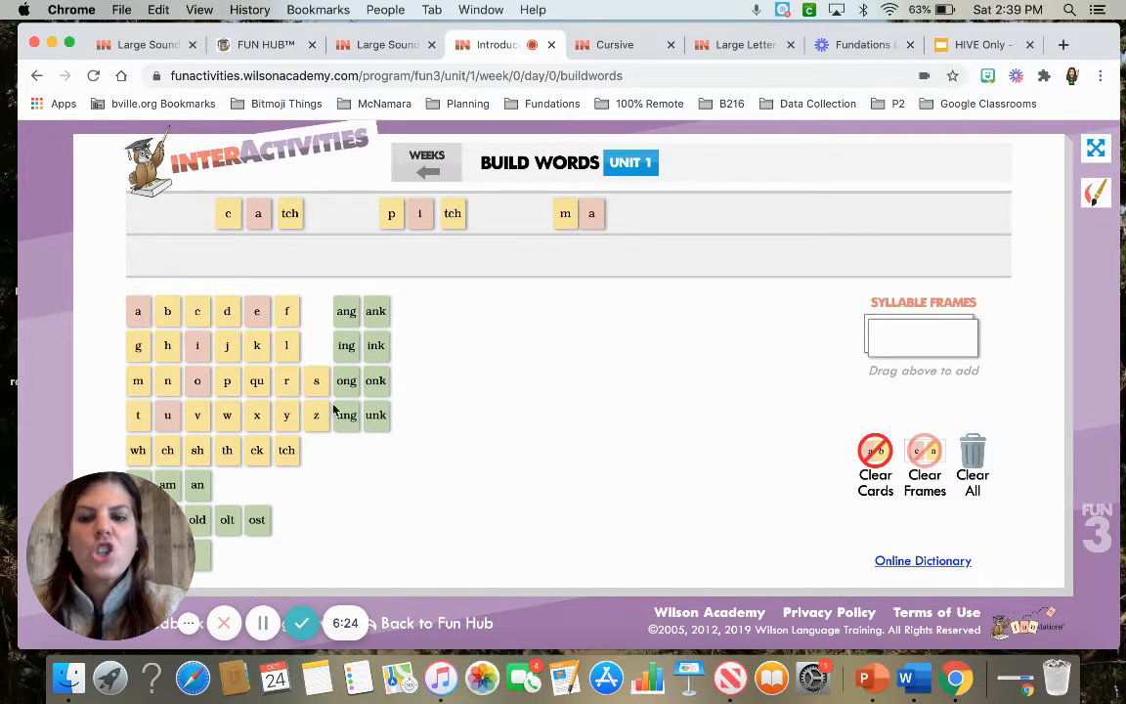
pyautogui.moveTo(286, 450); pyautogui.dragTo(627, 217)
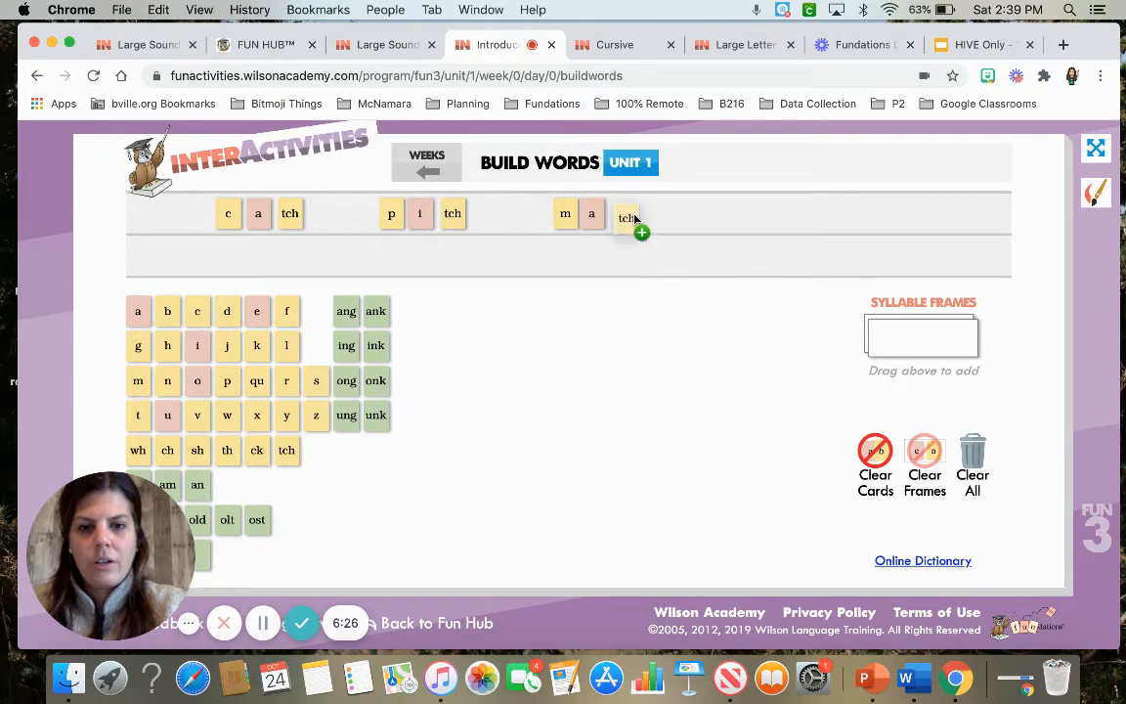
pyautogui.moveTo(629, 218); pyautogui.dragTo(620, 213)
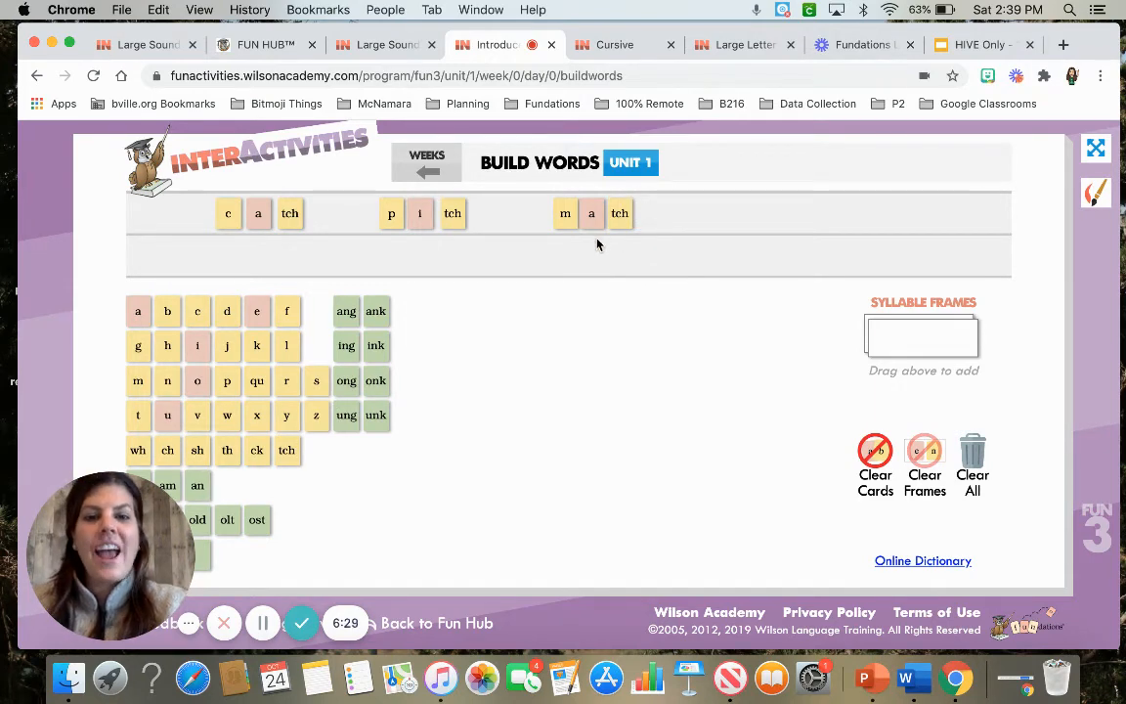
pyautogui.moveTo(624, 227)
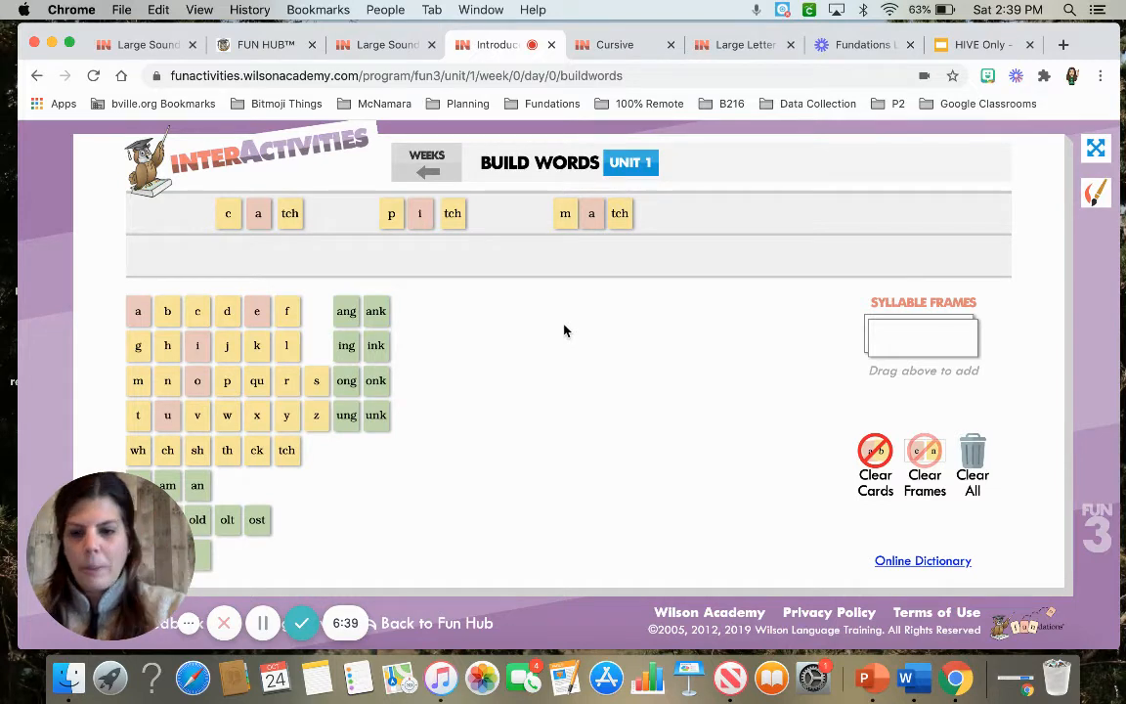
# - Begin stitch after match with the s and t tiles
pyautogui.moveTo(316, 381); pyautogui.dragTo(609, 310)
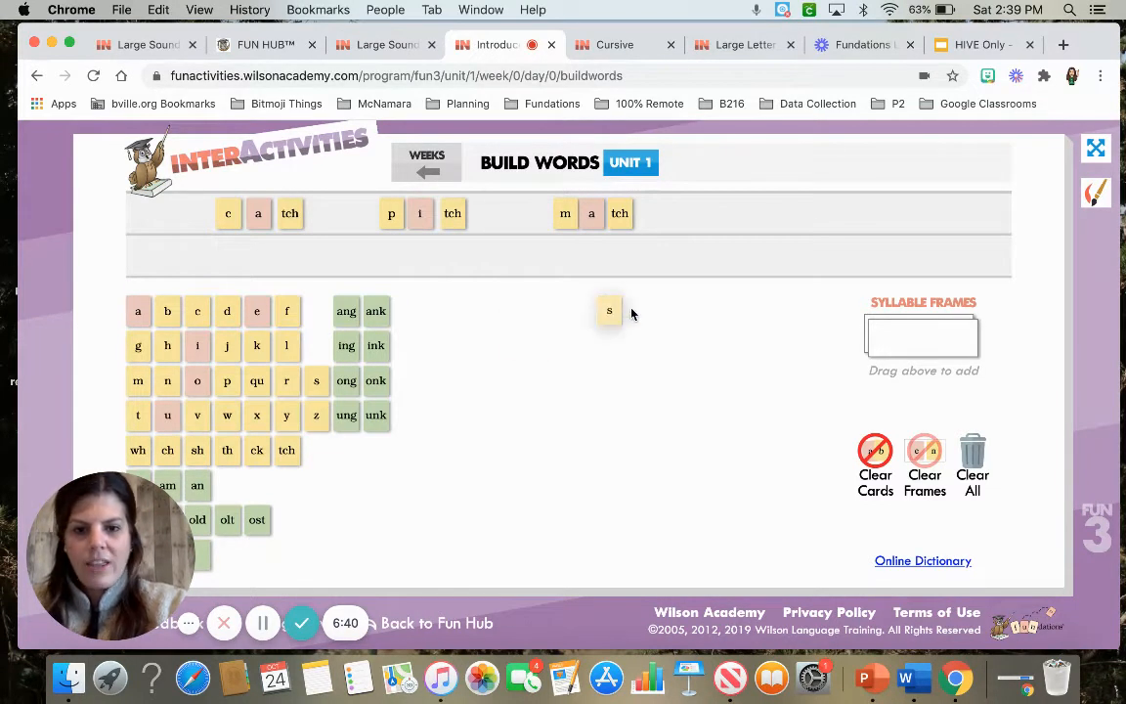
pyautogui.moveTo(610, 310); pyautogui.dragTo(723, 213)
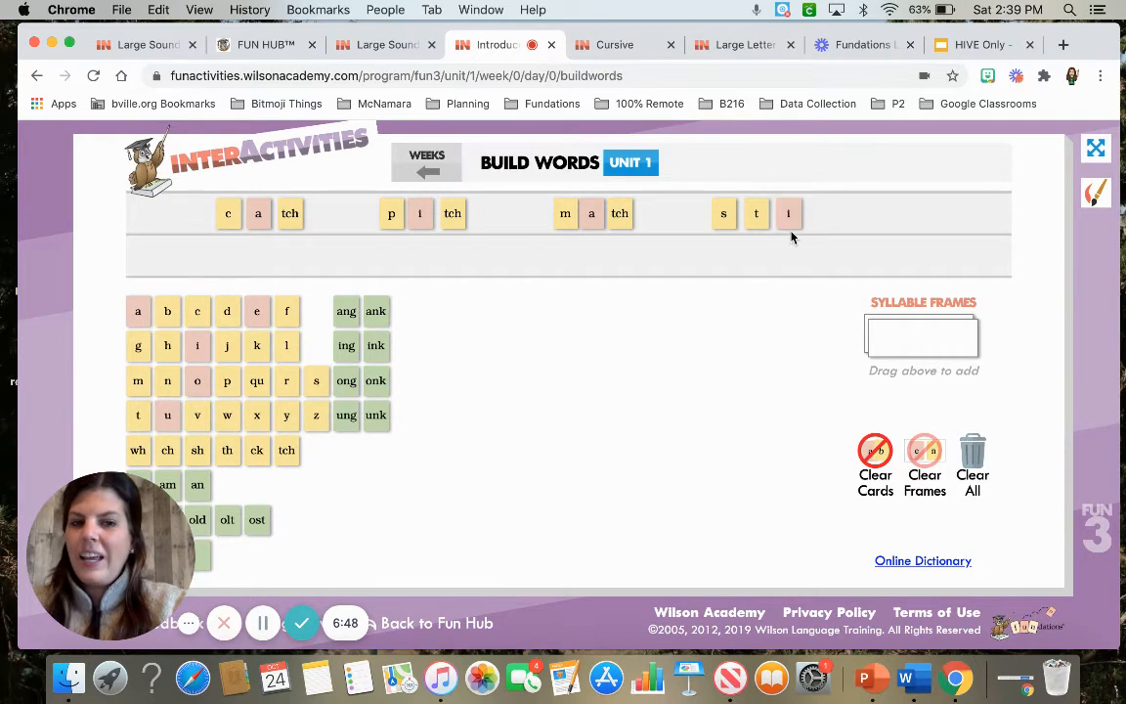
pyautogui.moveTo(594, 323)
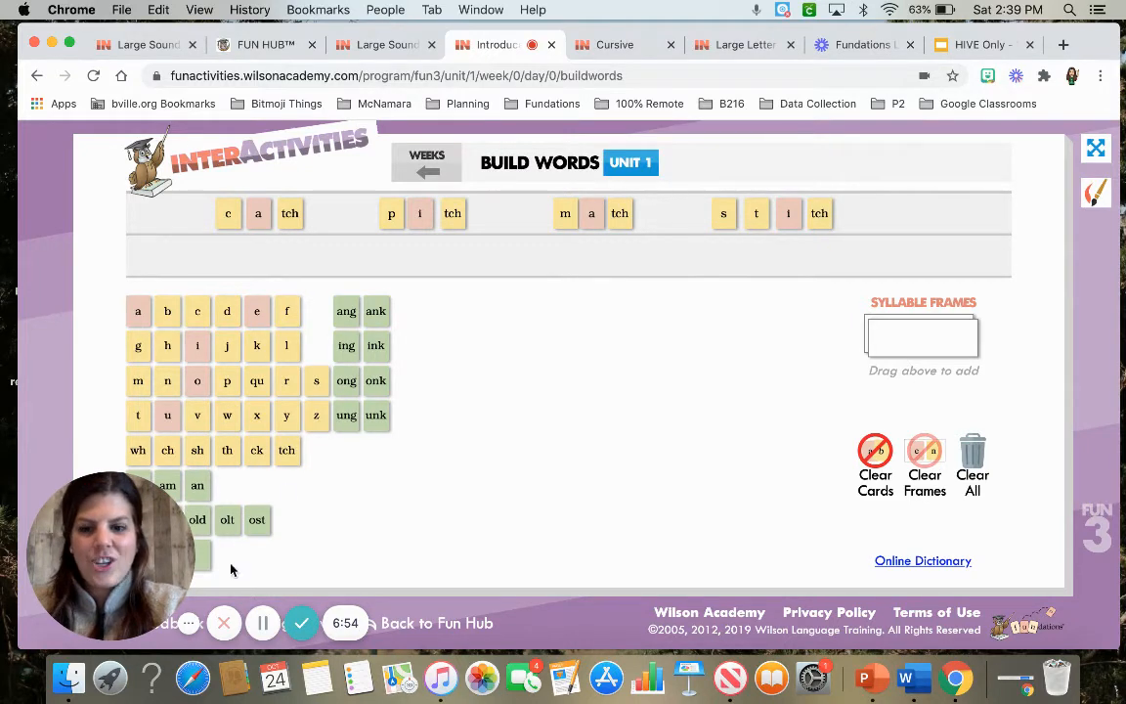
pyautogui.moveTo(262, 623)
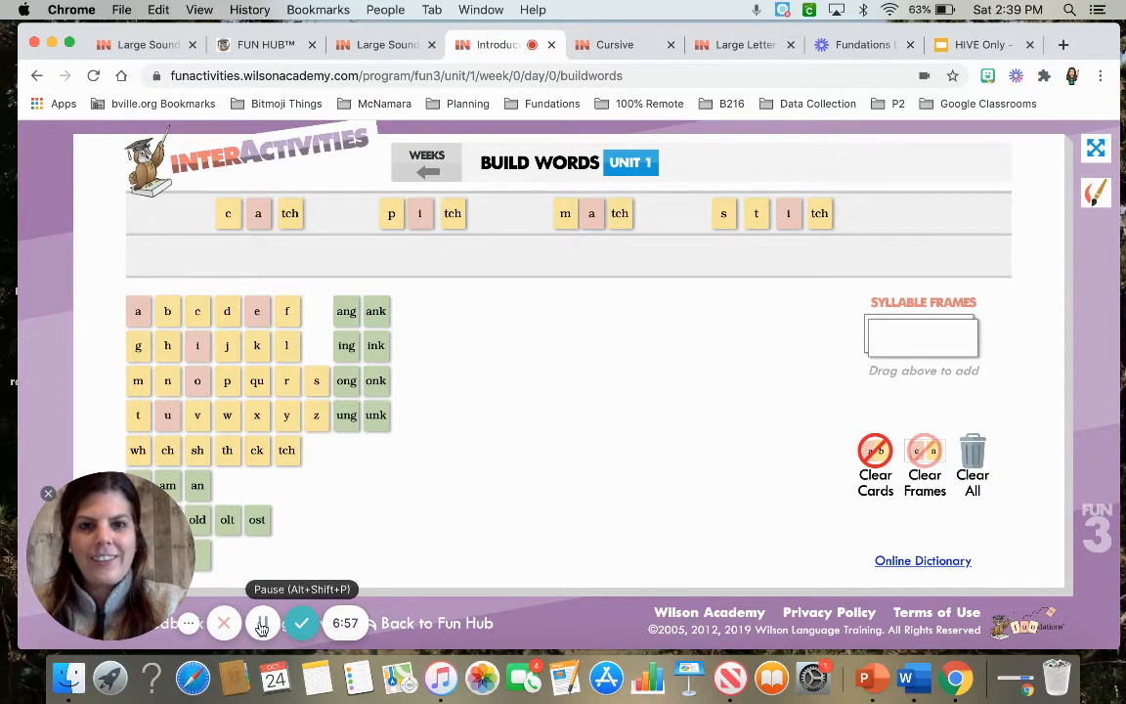
pyautogui.click(262, 623)
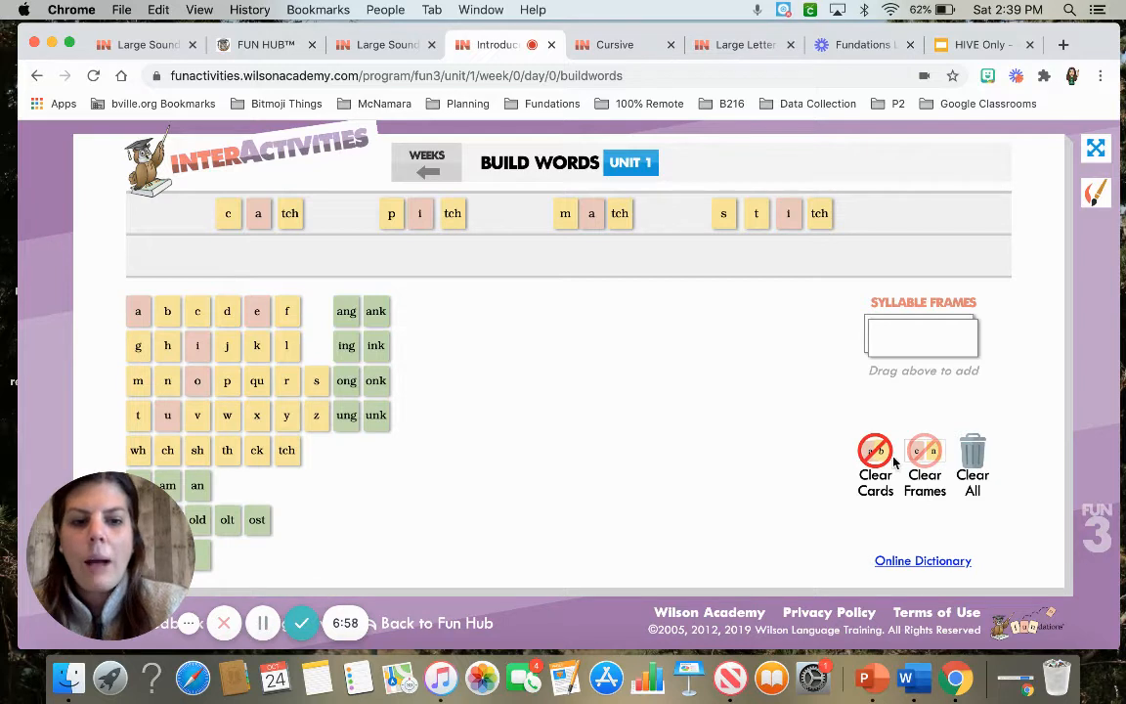
# - Clear all cards from the word line and spell itch with i and tch
pyautogui.click(875, 451)
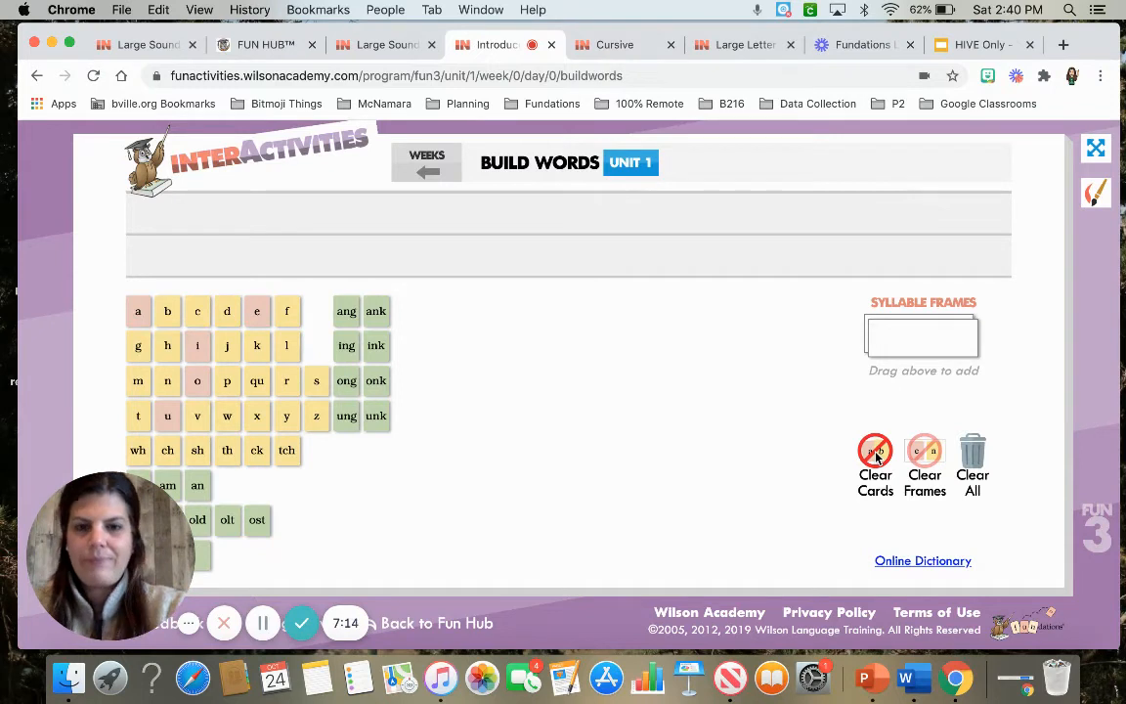
pyautogui.moveTo(614, 404)
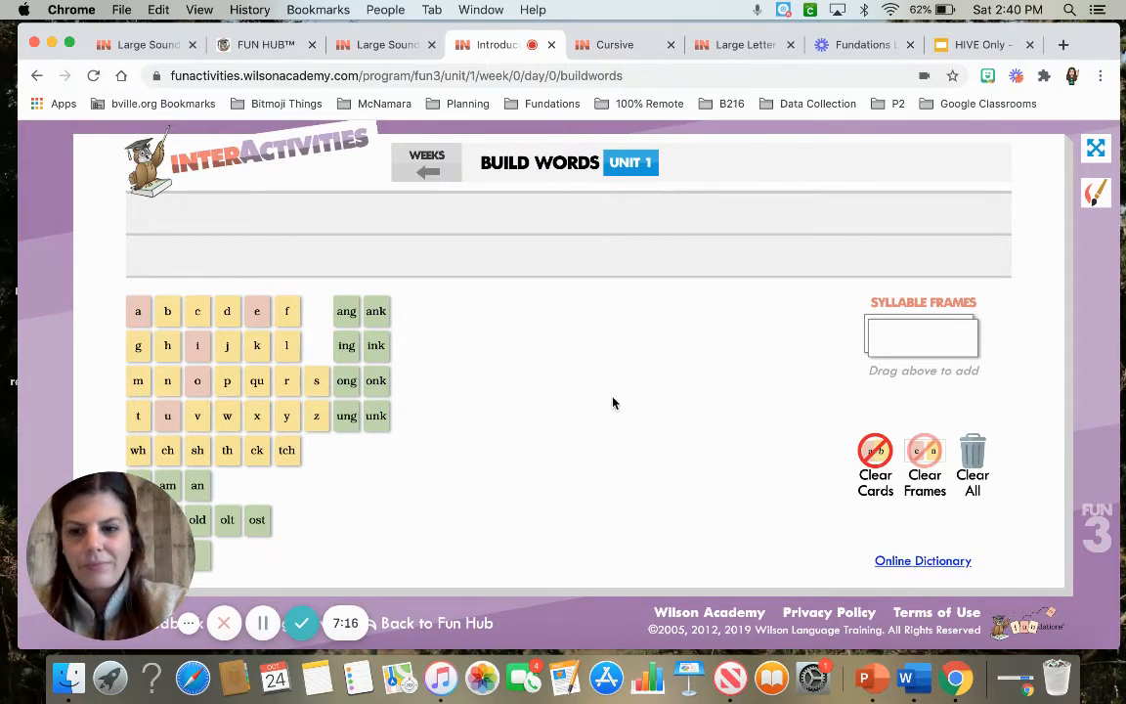
pyautogui.moveTo(196, 345); pyautogui.dragTo(205, 242)
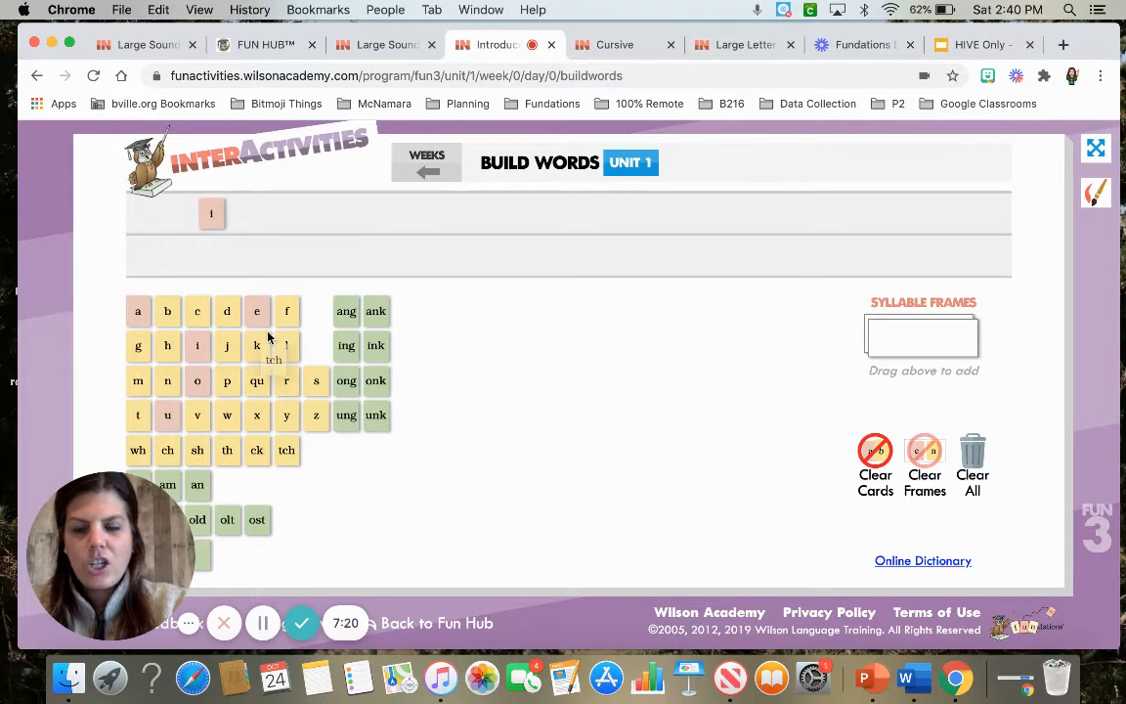
pyautogui.moveTo(287, 450); pyautogui.dragTo(241, 213)
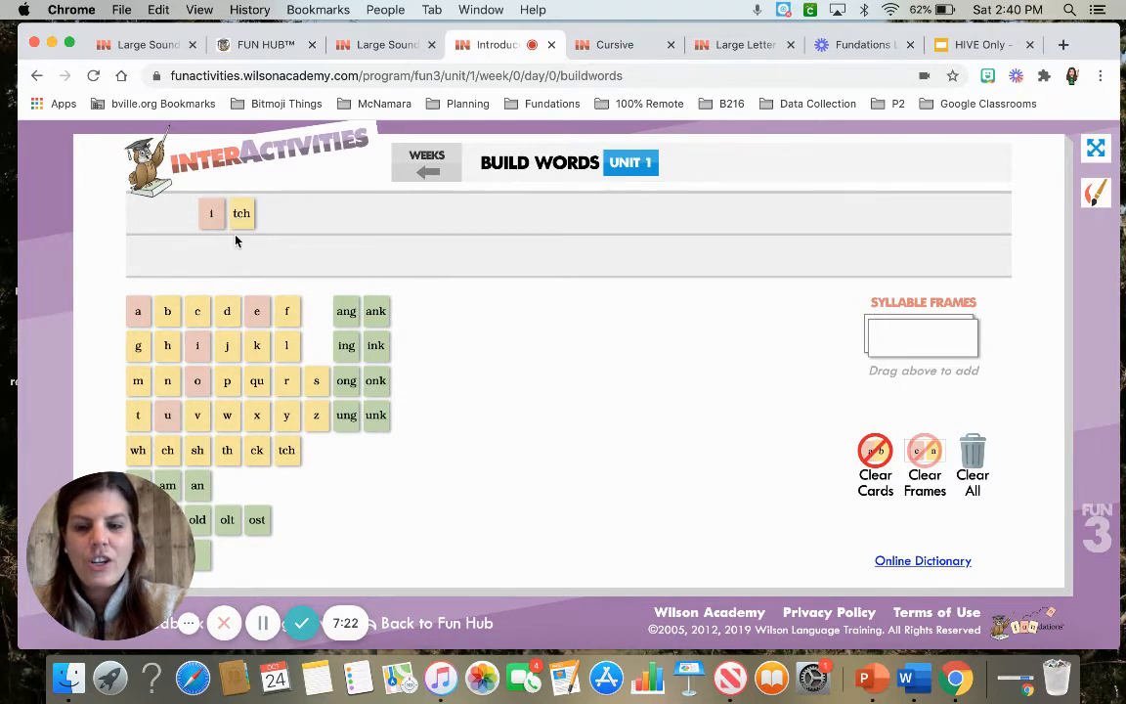
pyautogui.moveTo(218, 243)
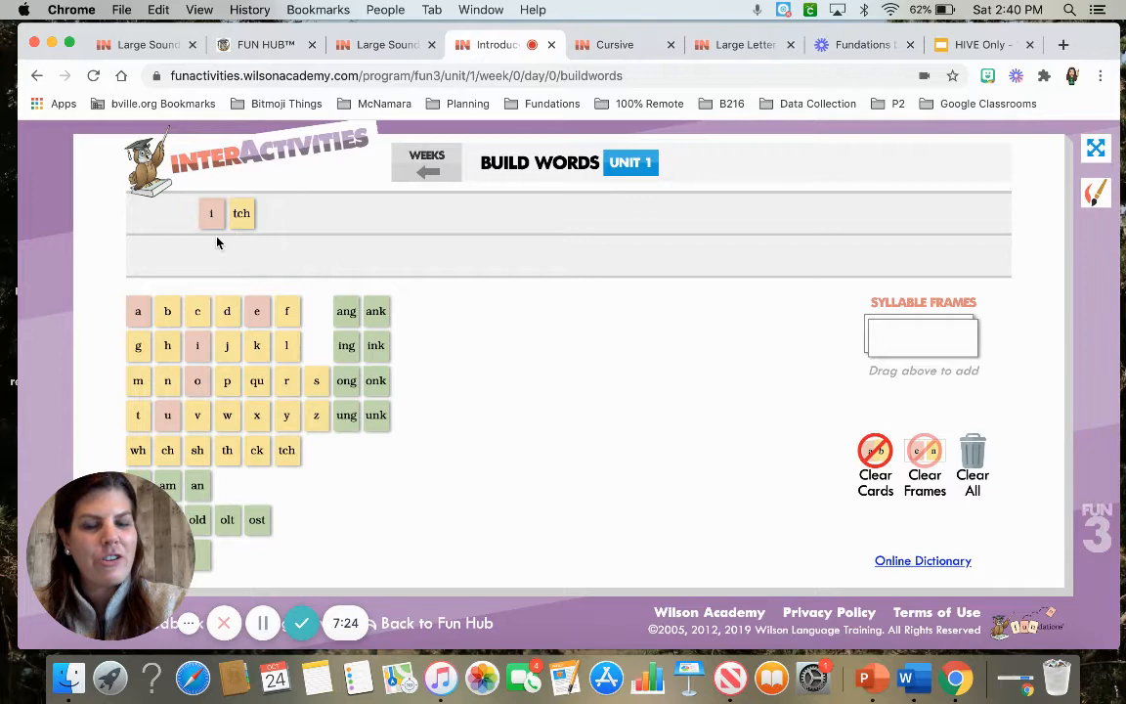
pyautogui.moveTo(285, 411)
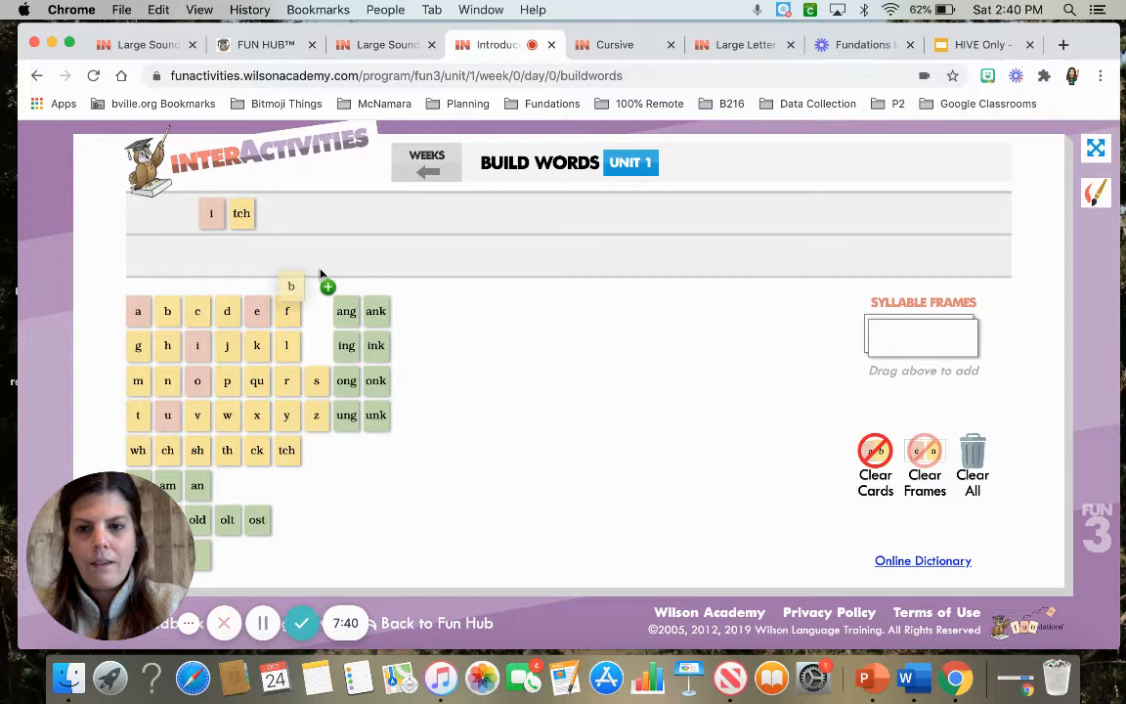
# - Place b and then e beside itch to begin spelling bench
pyautogui.moveTo(290, 286); pyautogui.dragTo(362, 213)
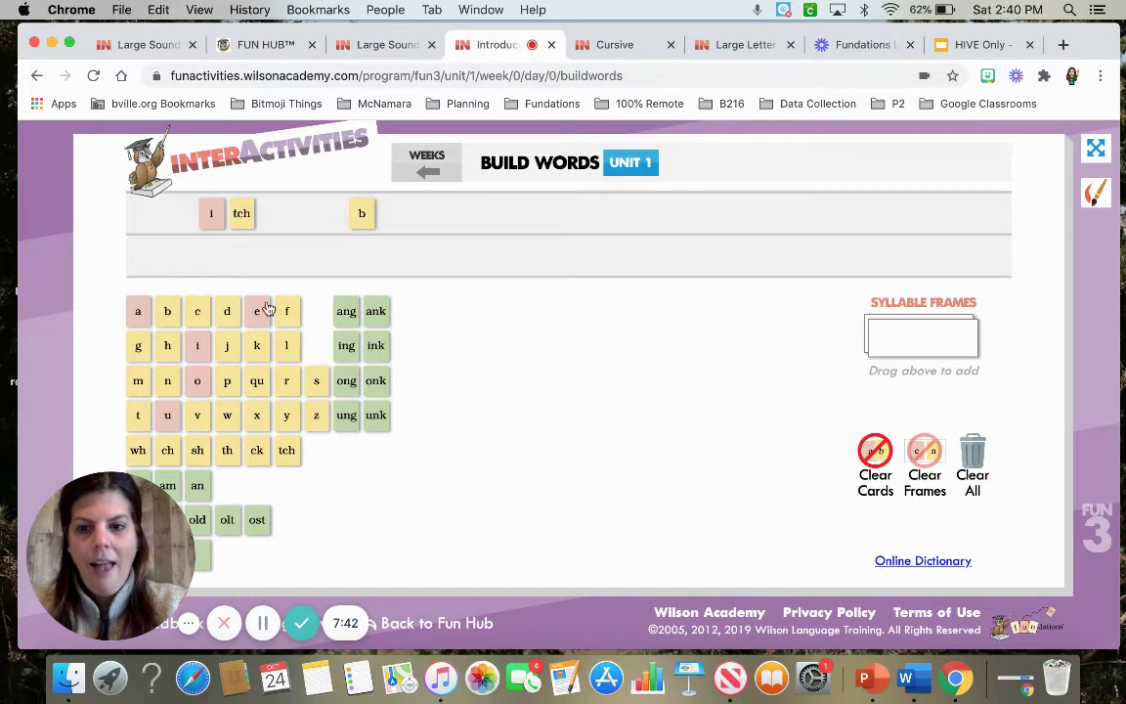
pyautogui.moveTo(256, 311); pyautogui.dragTo(391, 213)
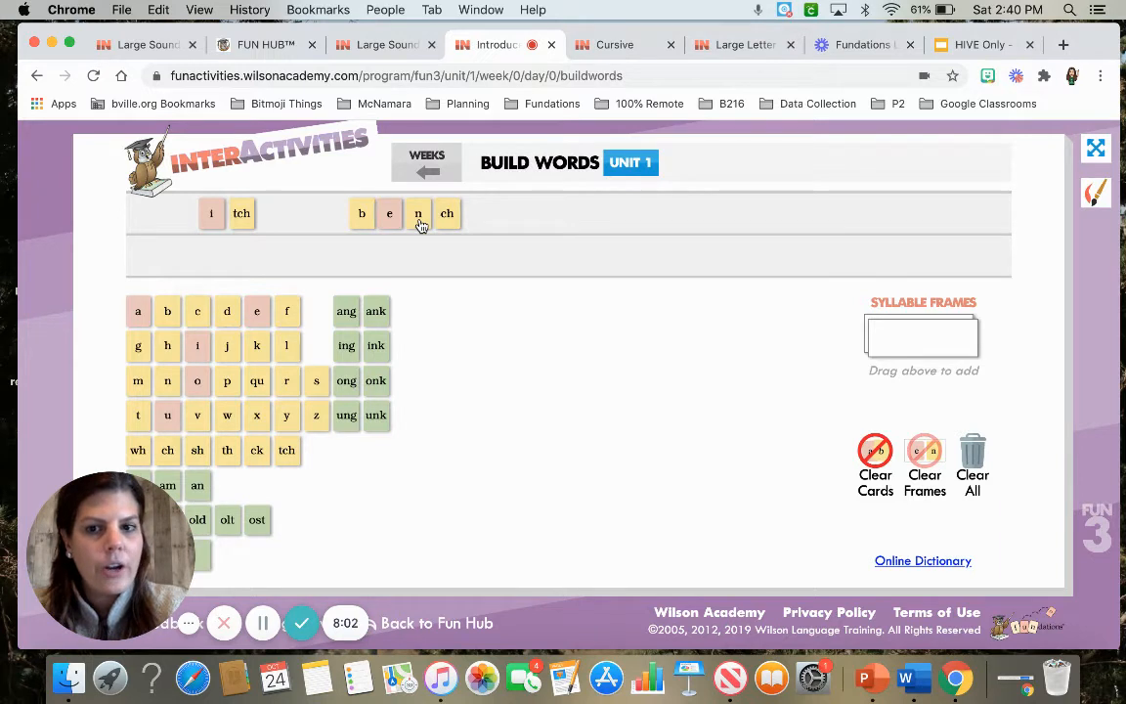
pyautogui.moveTo(446, 226)
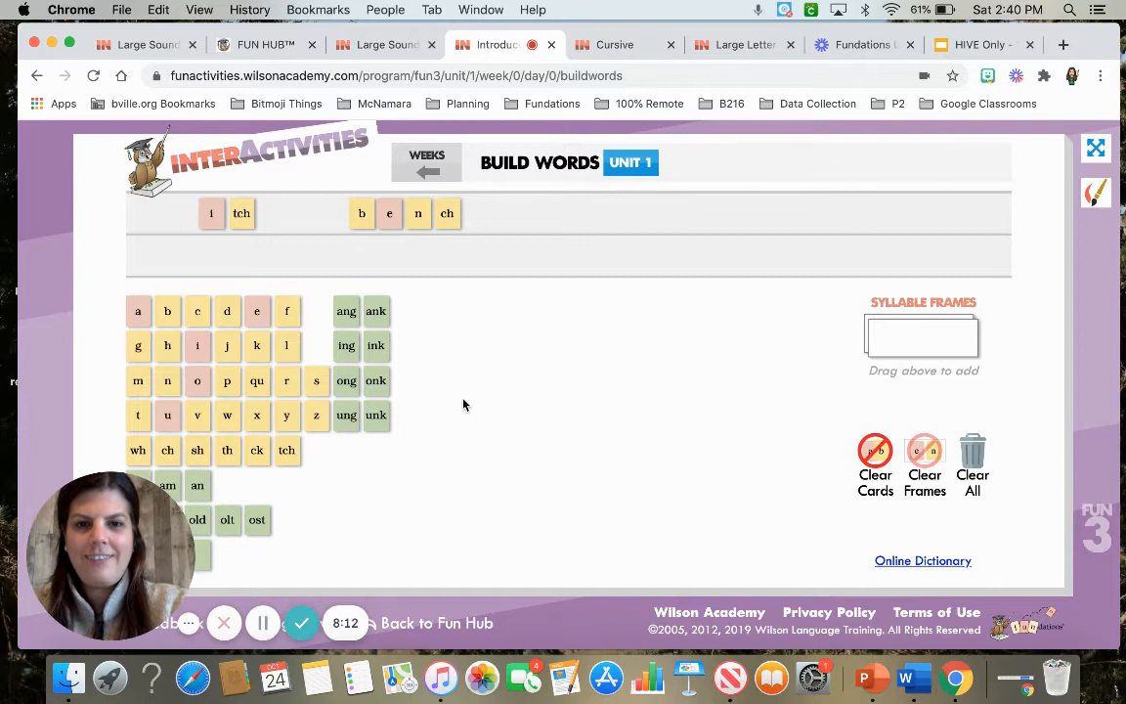
pyautogui.moveTo(393, 391)
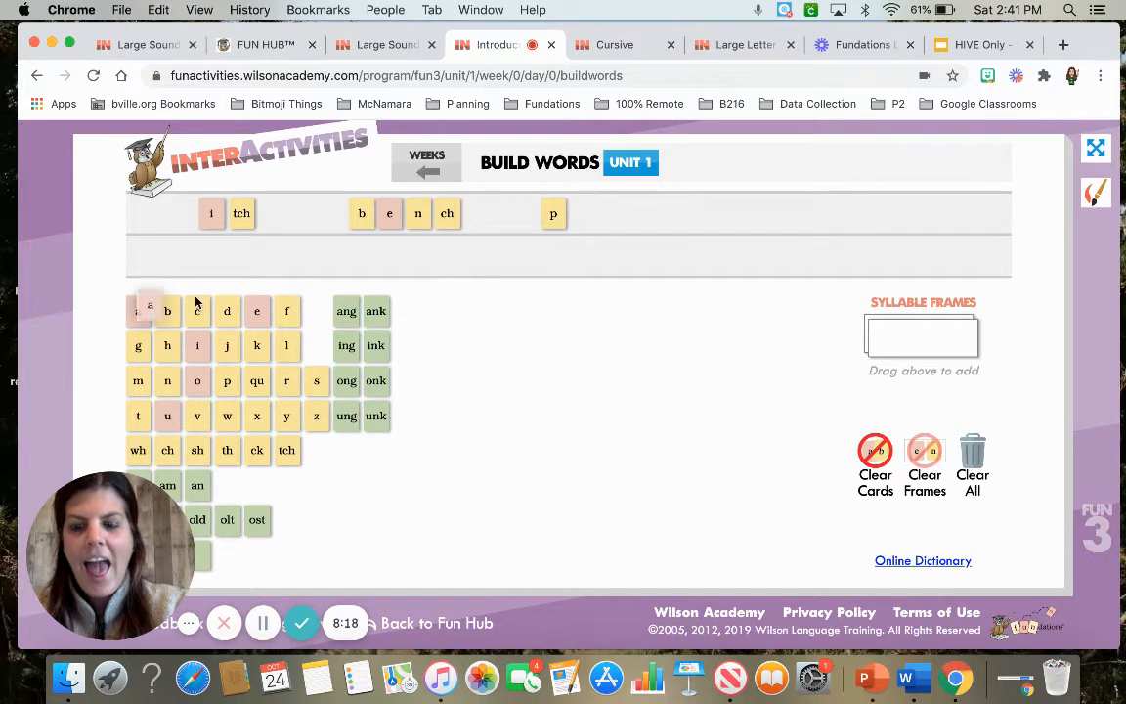
# - Add a for patch, complete pinch with n and ch, then clear all cards
pyautogui.moveTo(138, 311); pyautogui.dragTo(584, 213)
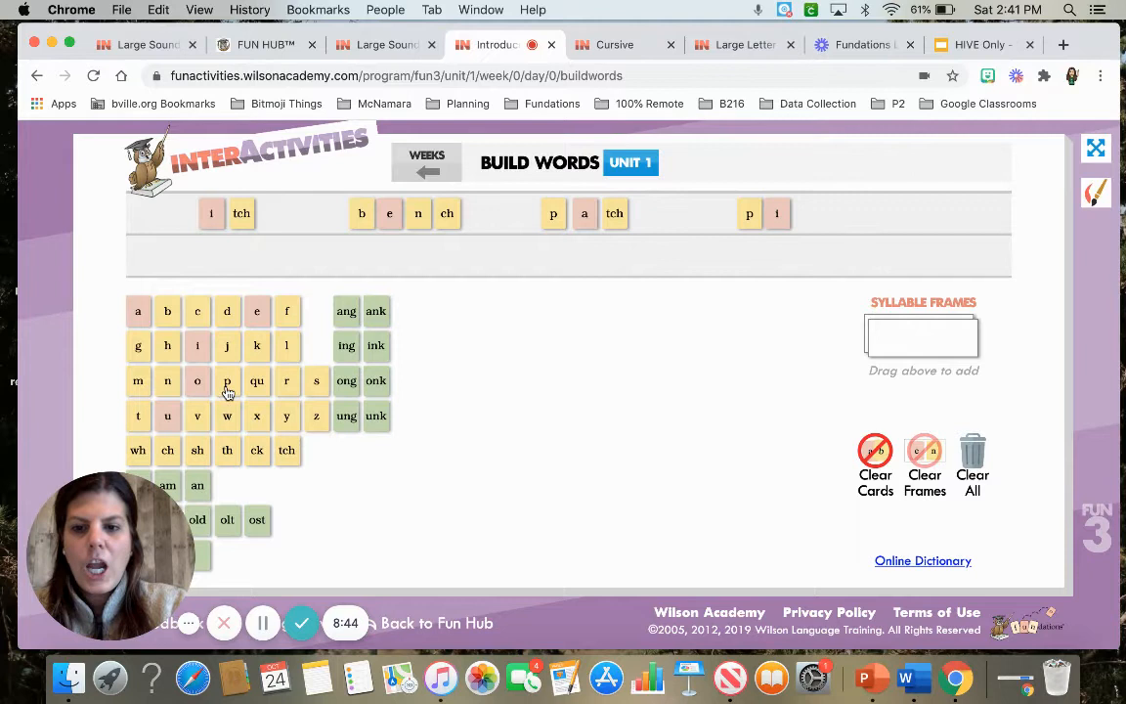
pyautogui.moveTo(167, 381); pyautogui.dragTo(788, 239)
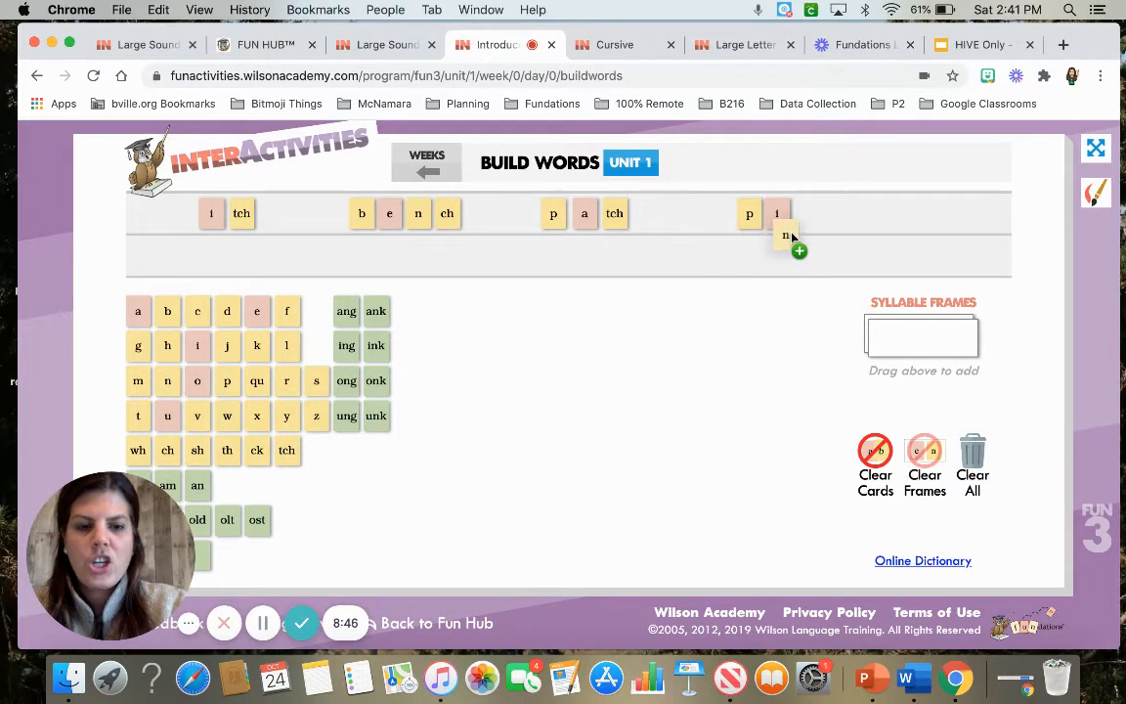
pyautogui.moveTo(167, 380); pyautogui.dragTo(809, 213)
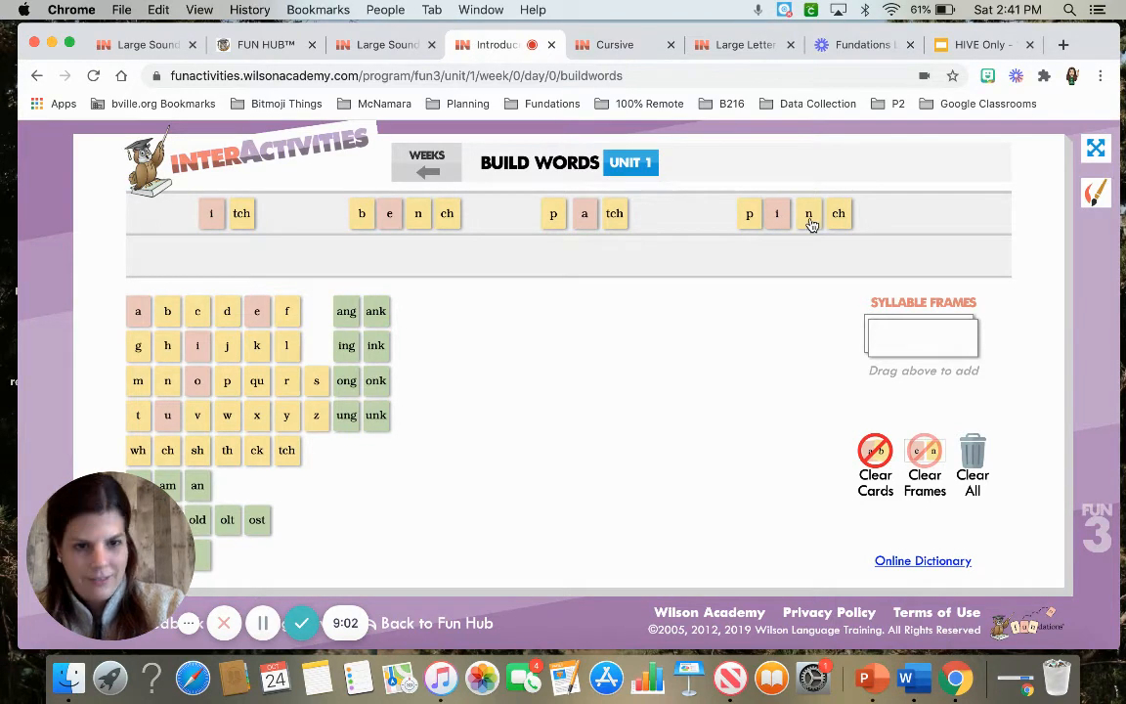
pyautogui.moveTo(847, 233)
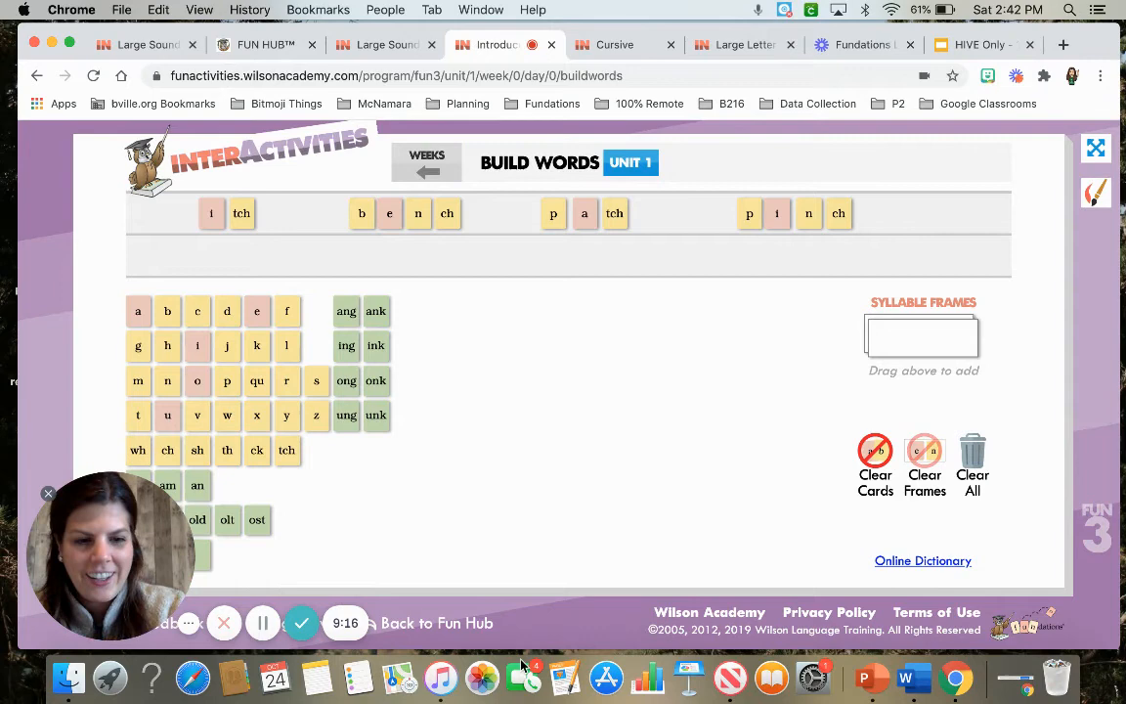
pyautogui.click(875, 450)
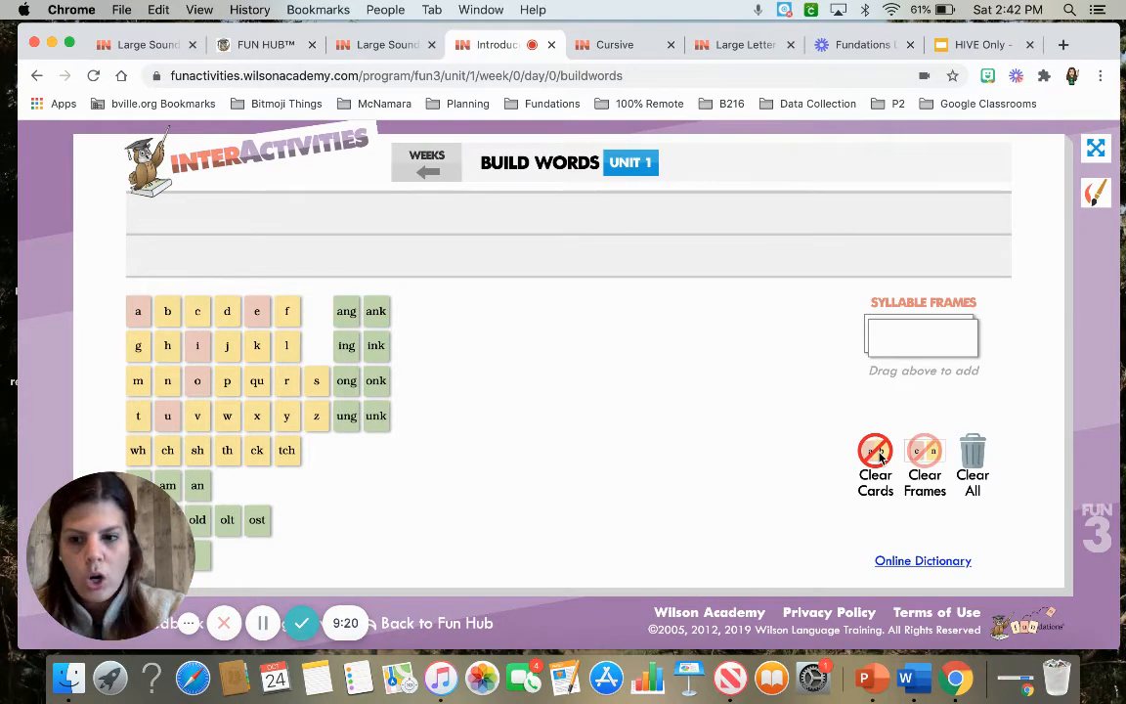
pyautogui.moveTo(644, 441)
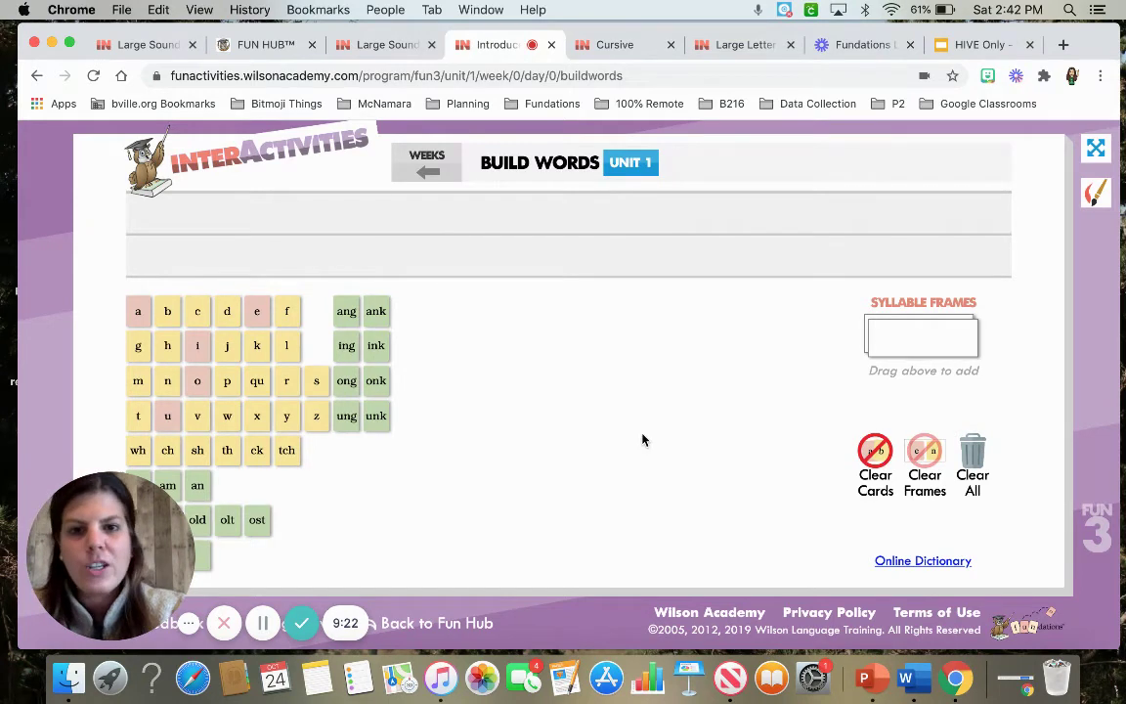
# - Spell scrap and match with s, p, m and tch tiles, then pick a pen colour
pyautogui.moveTo(316, 380); pyautogui.dragTo(269, 223)
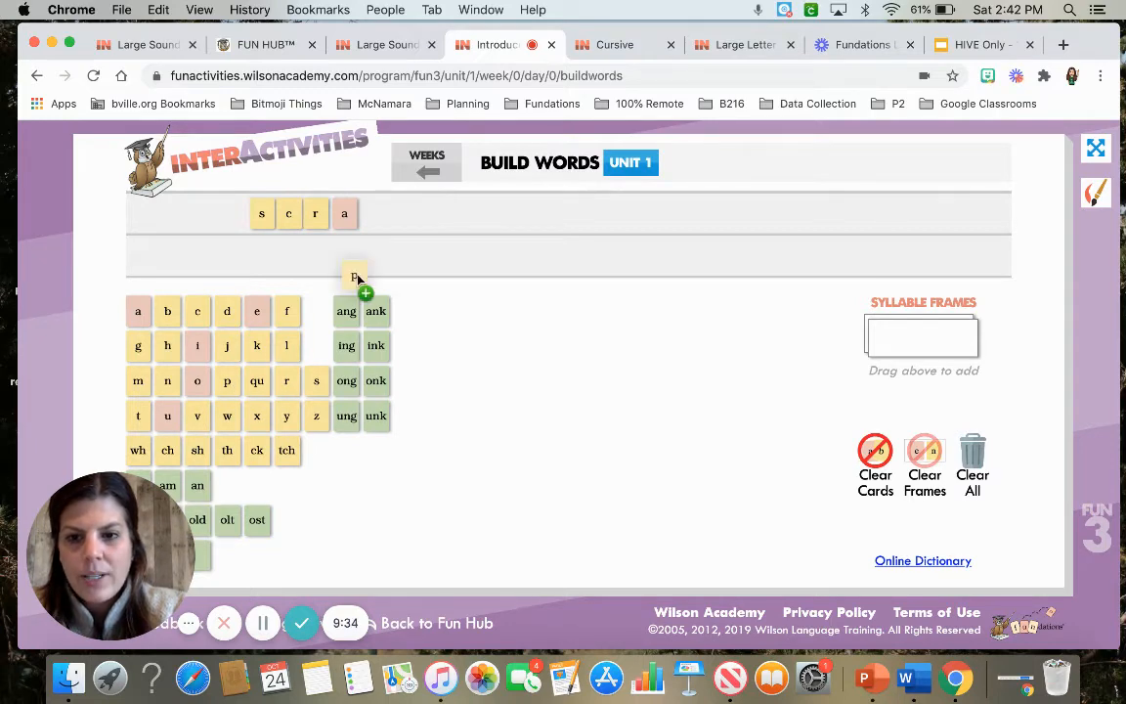
pyautogui.moveTo(355, 277); pyautogui.dragTo(375, 213)
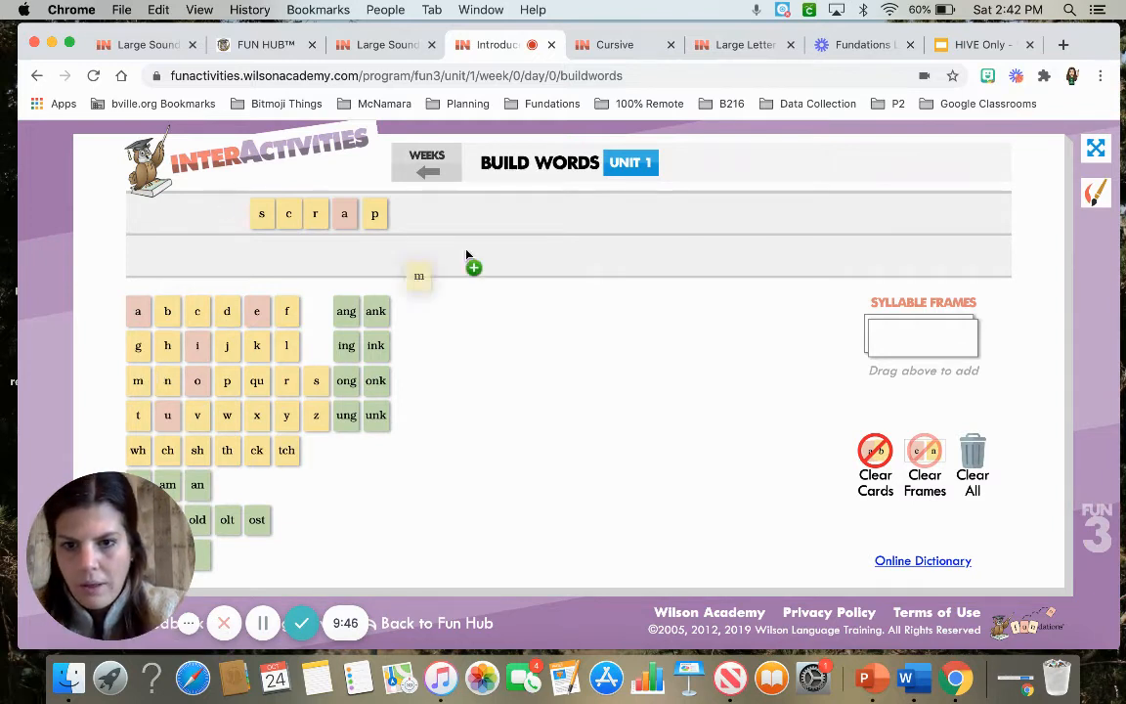
pyautogui.moveTo(418, 275); pyautogui.dragTo(511, 212)
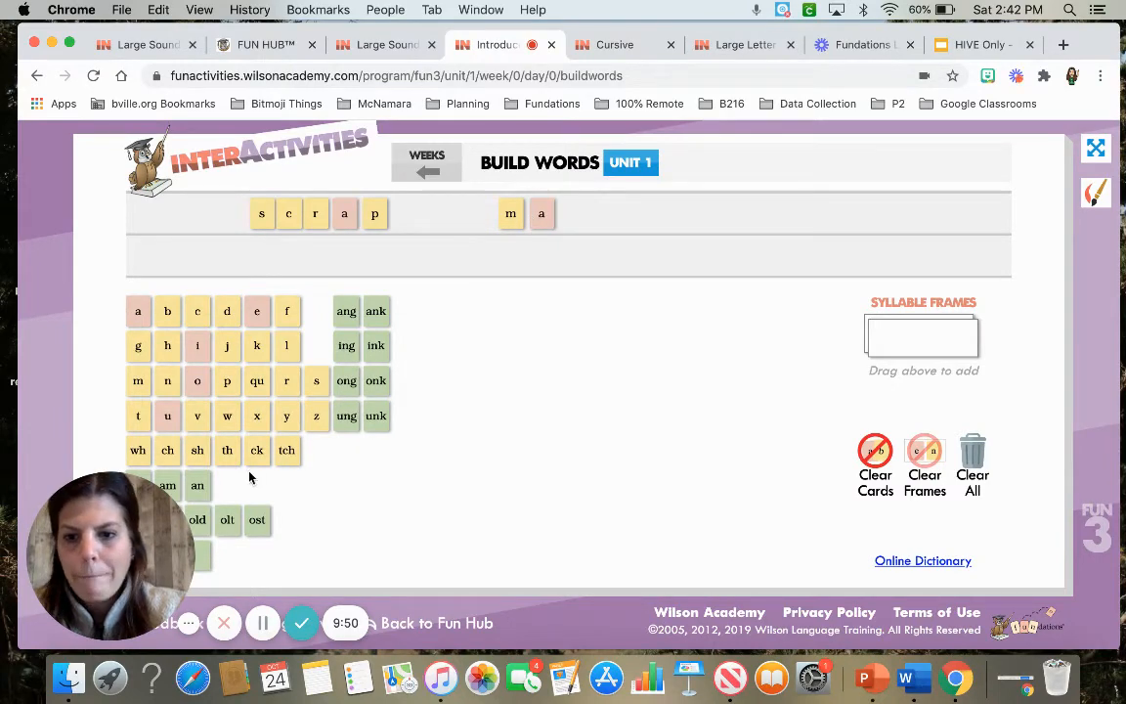
pyautogui.moveTo(286, 450); pyautogui.dragTo(574, 213)
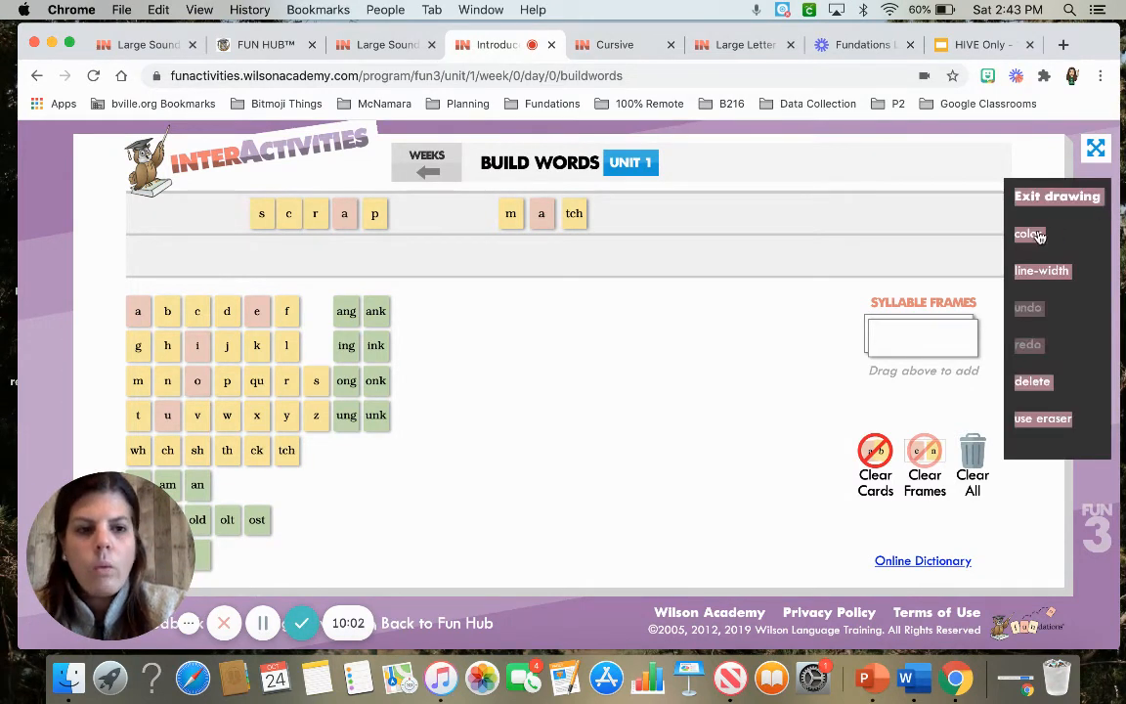
pyautogui.click(1029, 233)
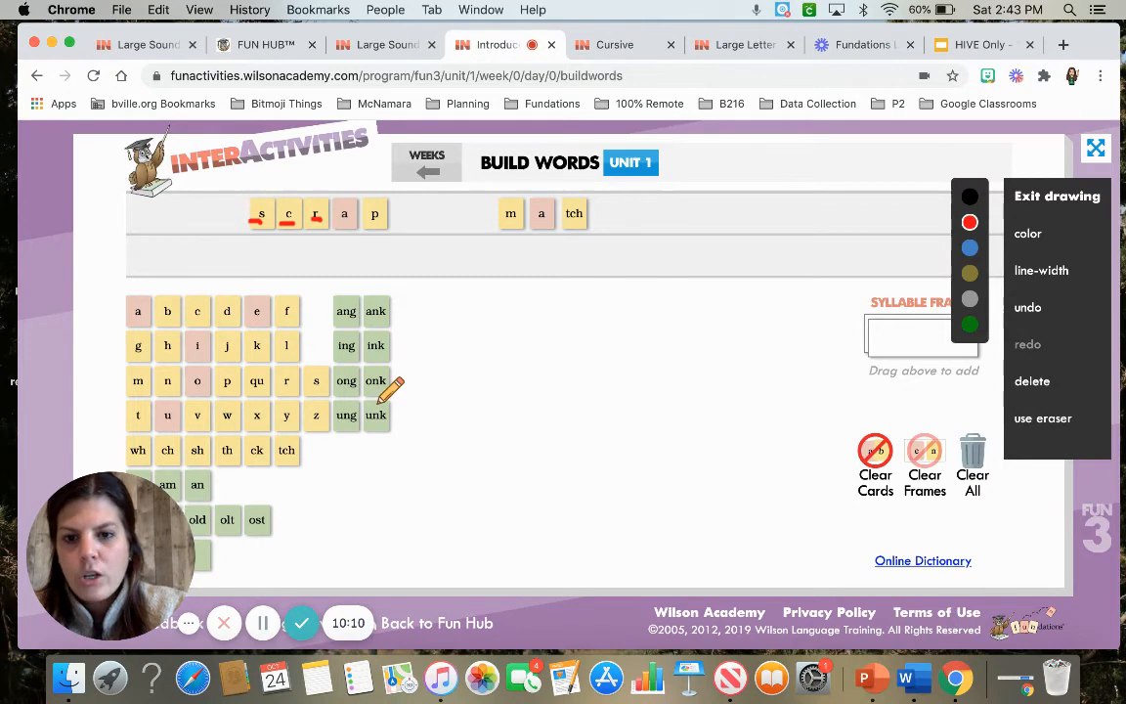
pyautogui.moveTo(420, 442)
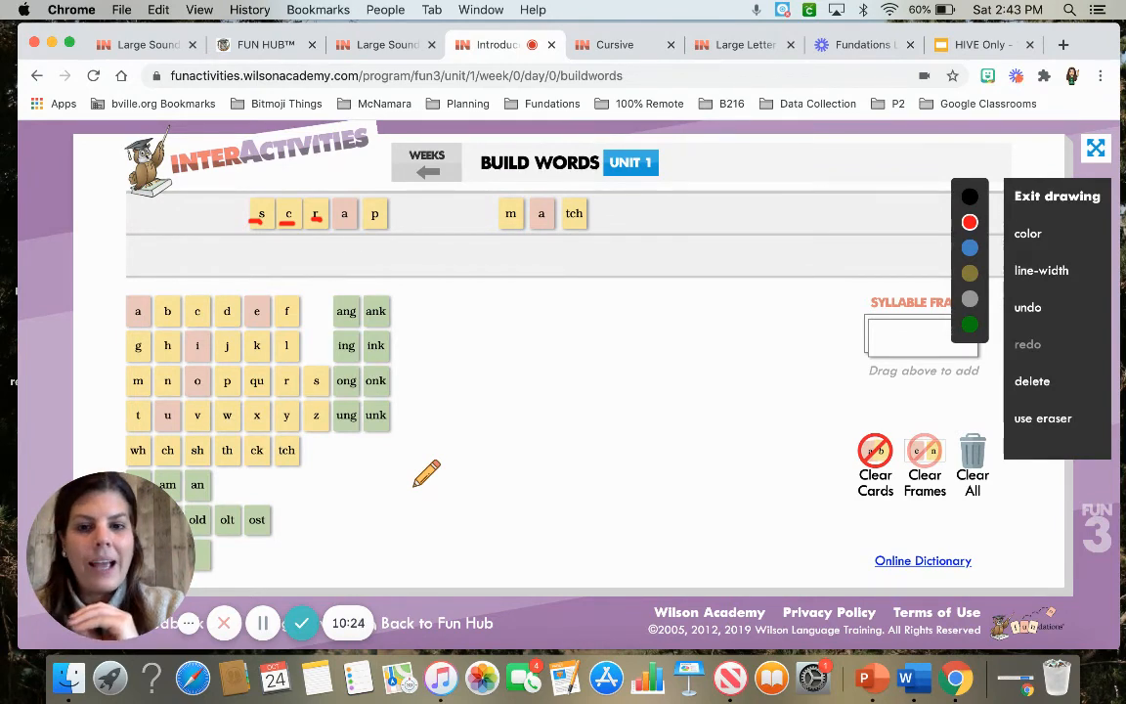
pyautogui.moveTo(599, 213)
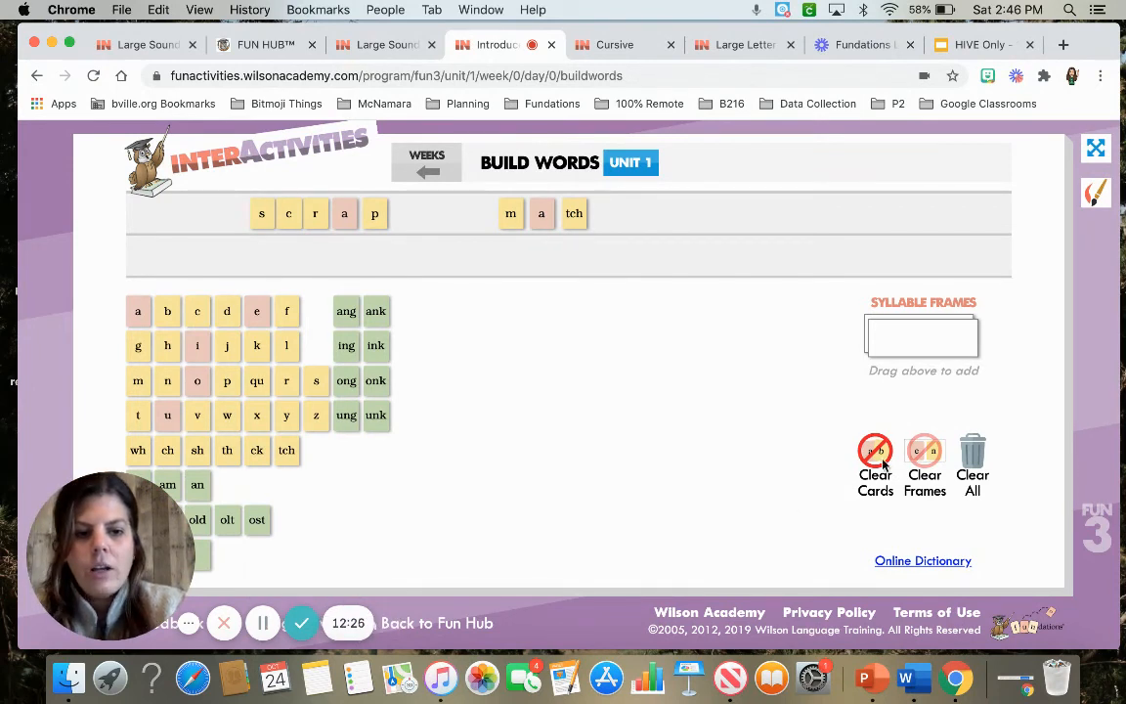
# - Clear scrap and match, spell have, and begin should with sh and u
pyautogui.click(875, 450)
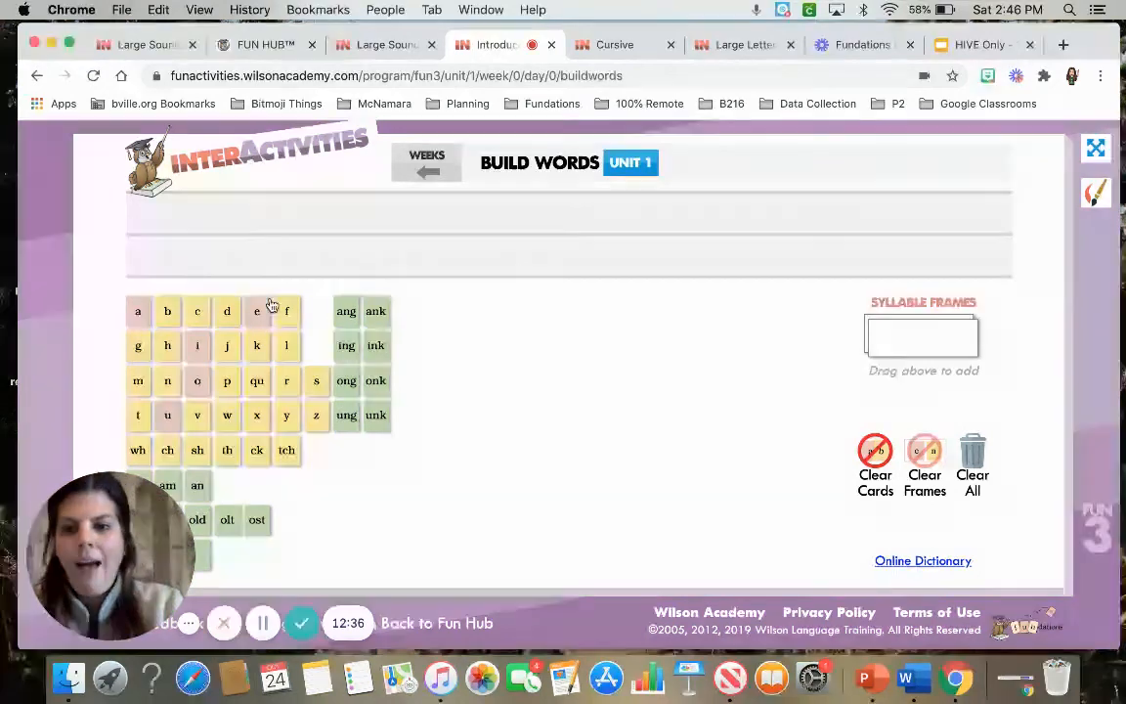
pyautogui.moveTo(167, 345); pyautogui.dragTo(258, 213)
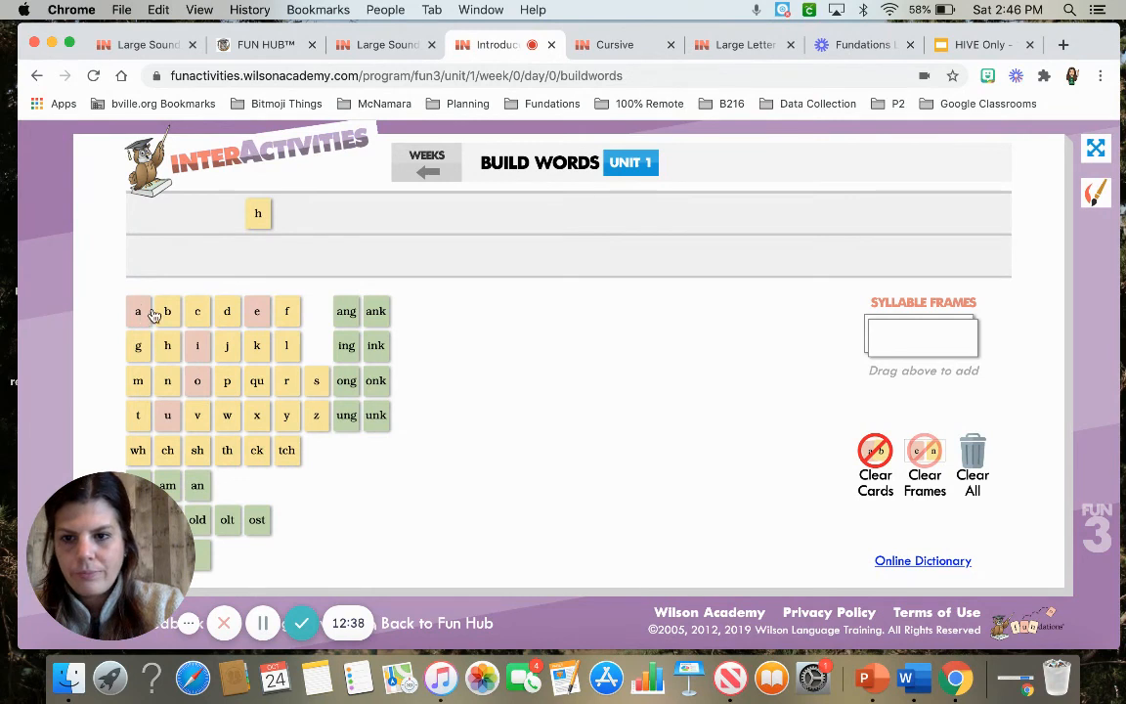
pyautogui.moveTo(138, 310); pyautogui.dragTo(285, 213)
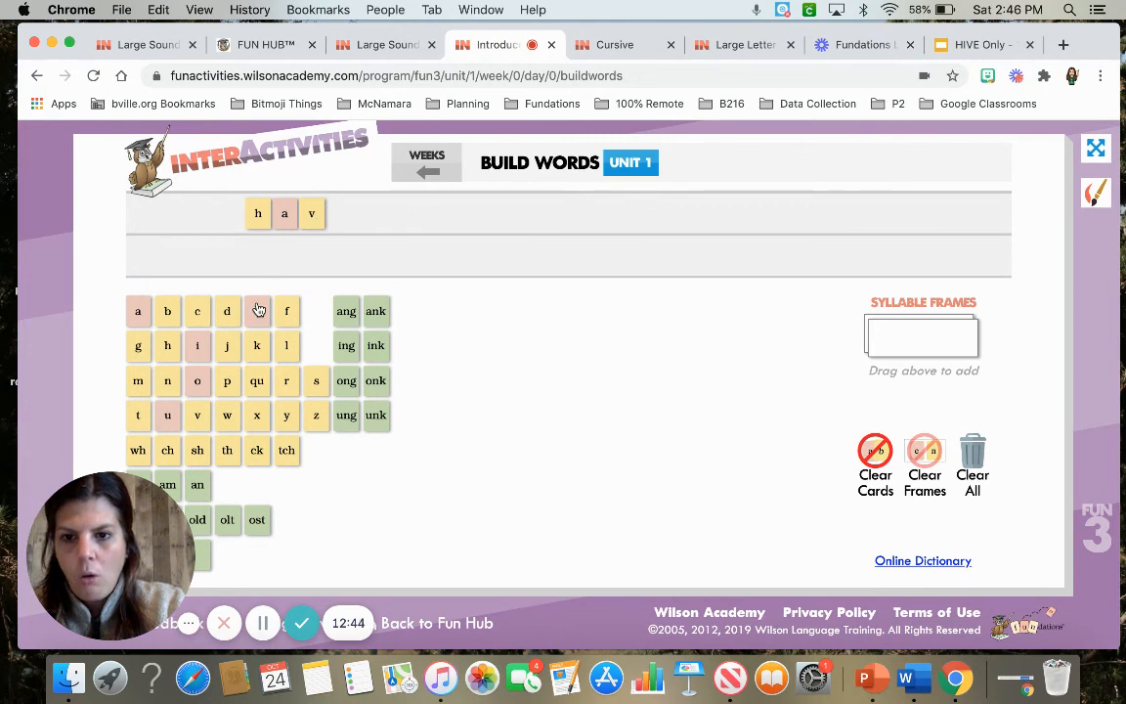
pyautogui.moveTo(256, 311); pyautogui.dragTo(340, 213)
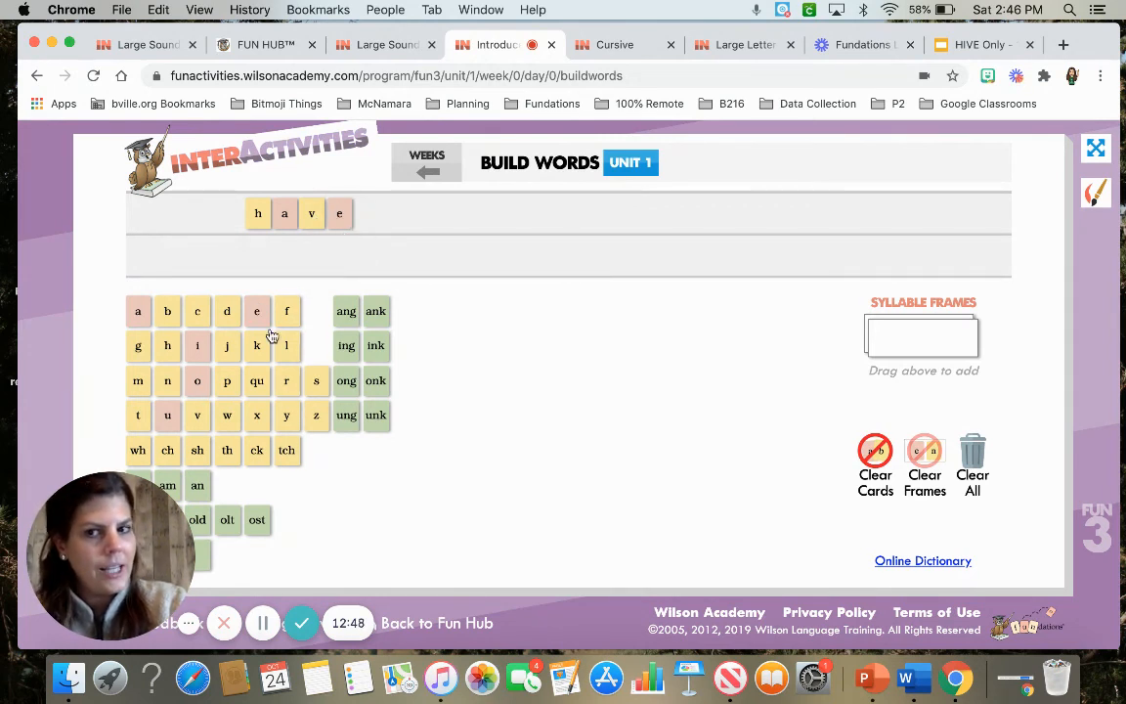
pyautogui.moveTo(618, 446)
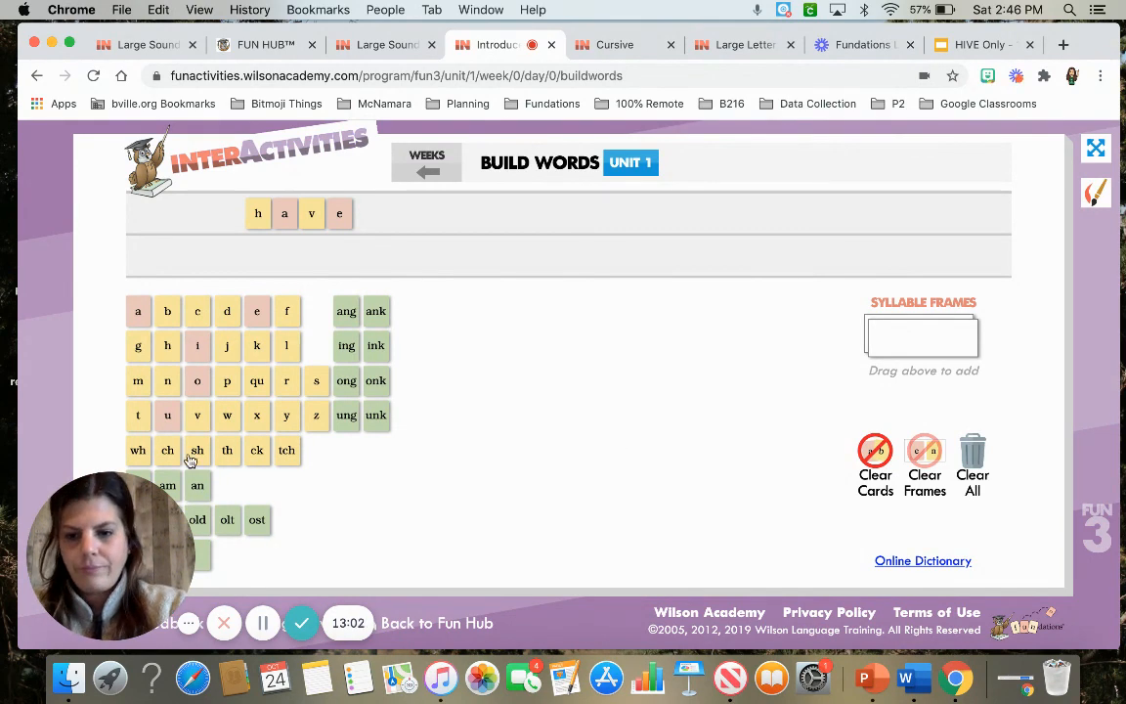
pyautogui.moveTo(197, 450); pyautogui.dragTo(455, 213)
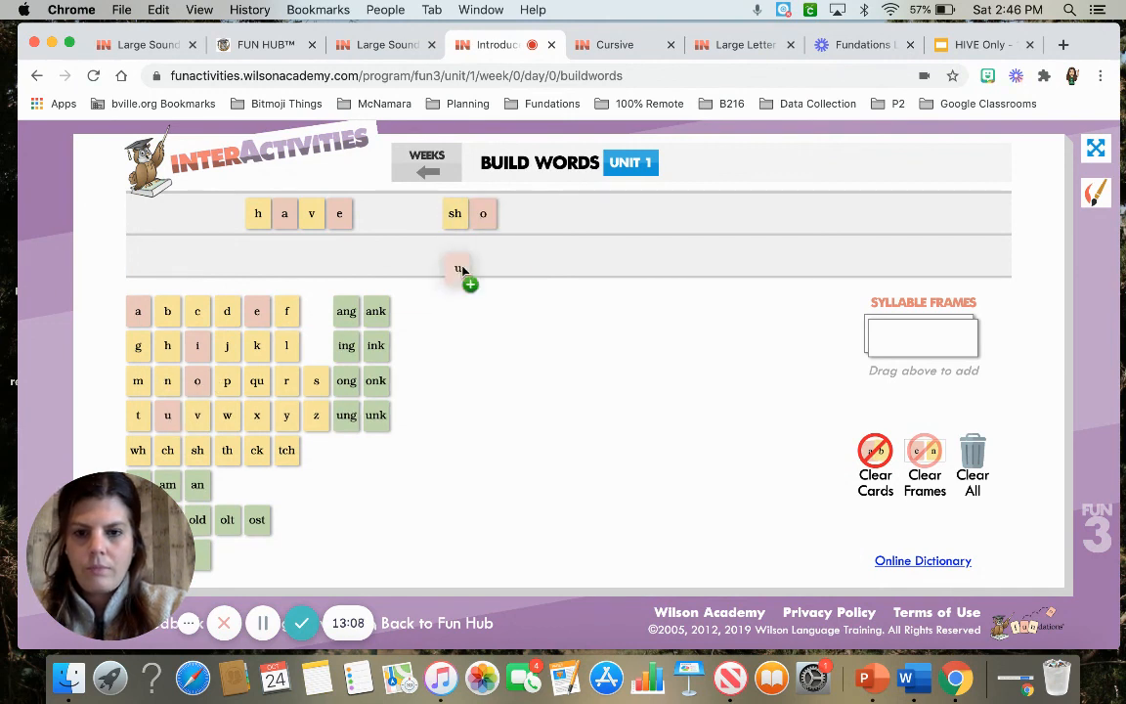
pyautogui.moveTo(459, 269); pyautogui.dragTo(512, 213)
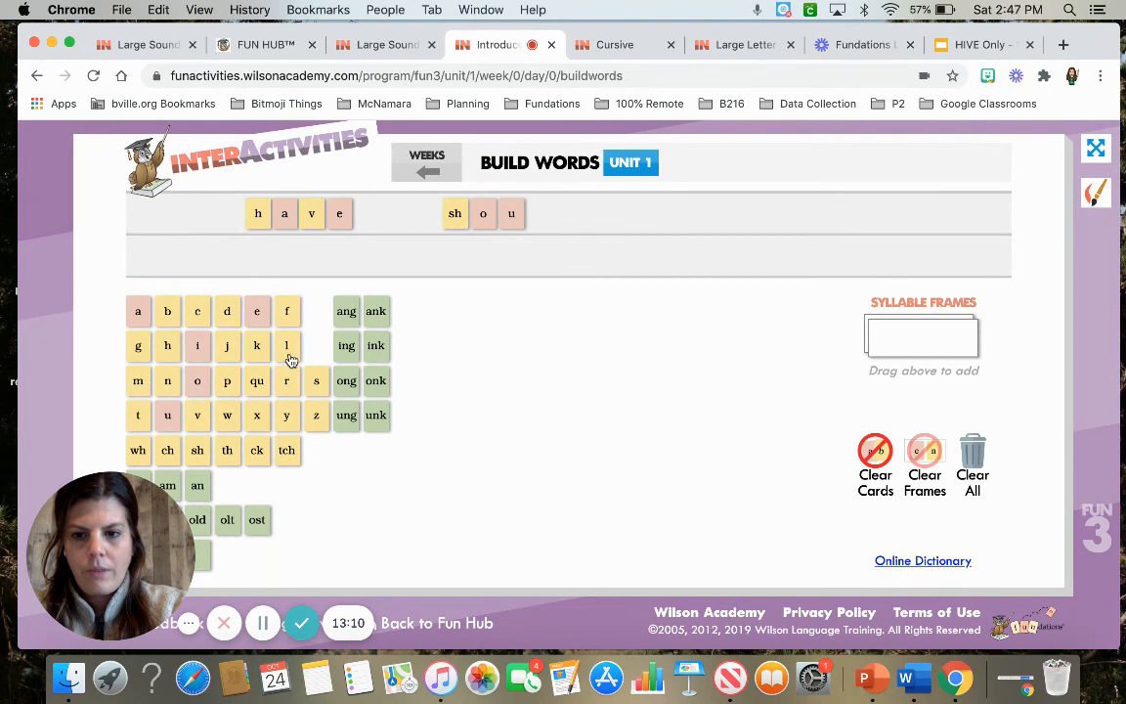